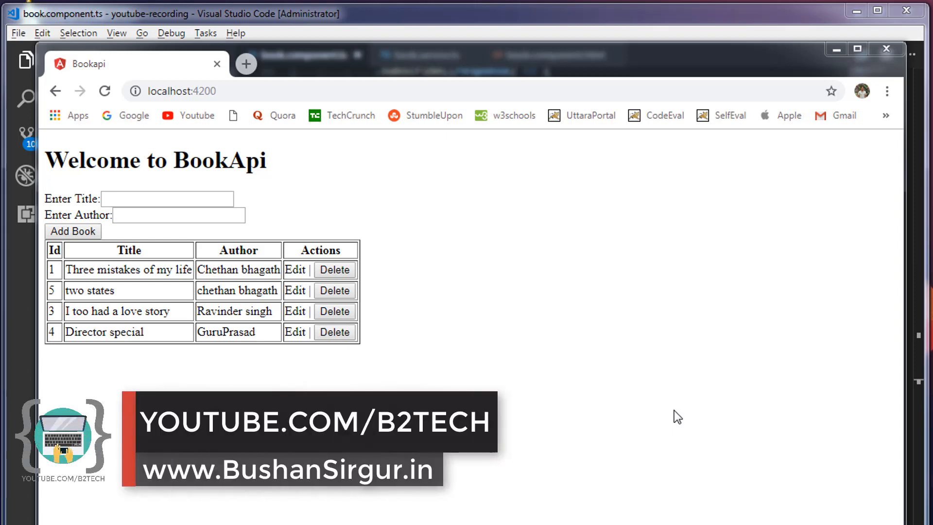
mouse_move(451, 470)
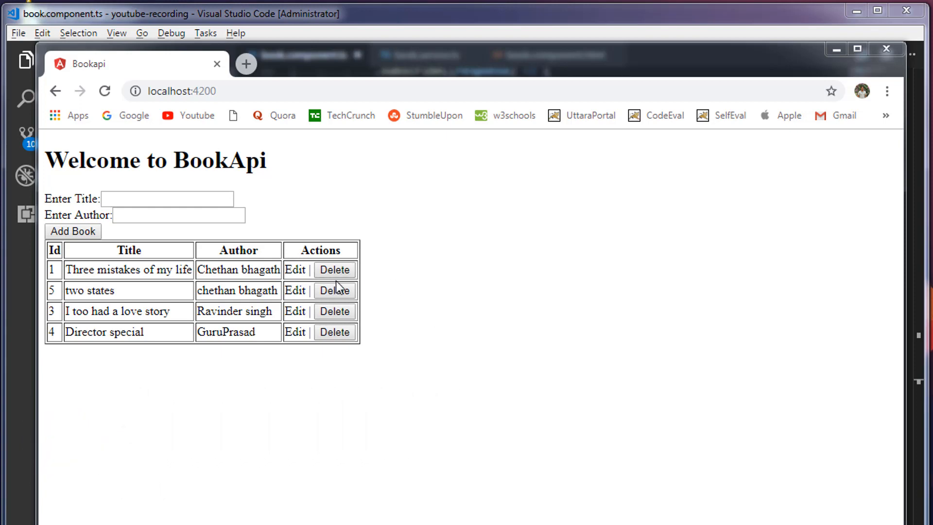
mouse_move(355, 429)
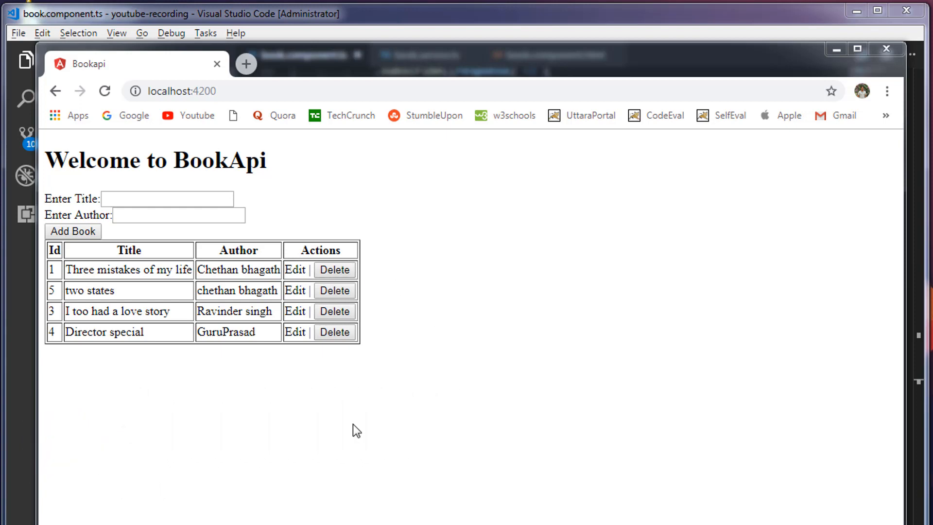
mouse_move(366, 385)
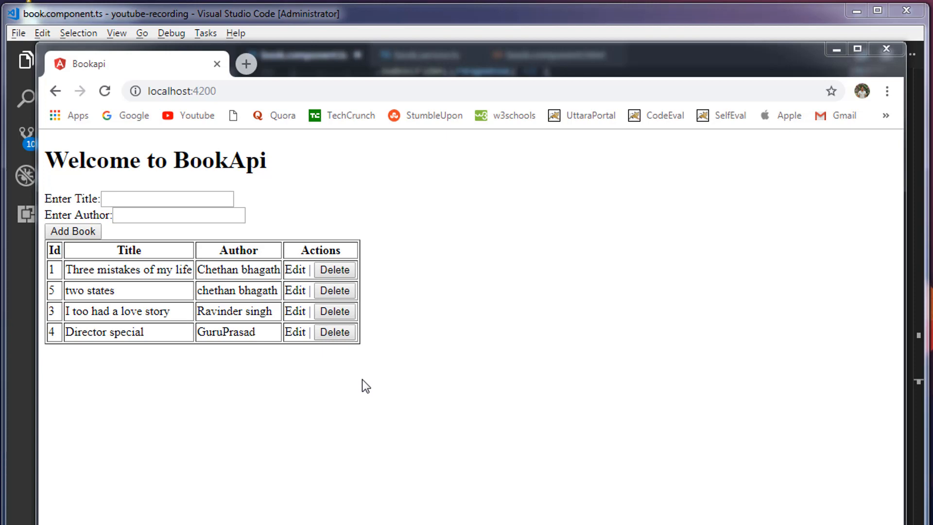
mouse_move(333, 290)
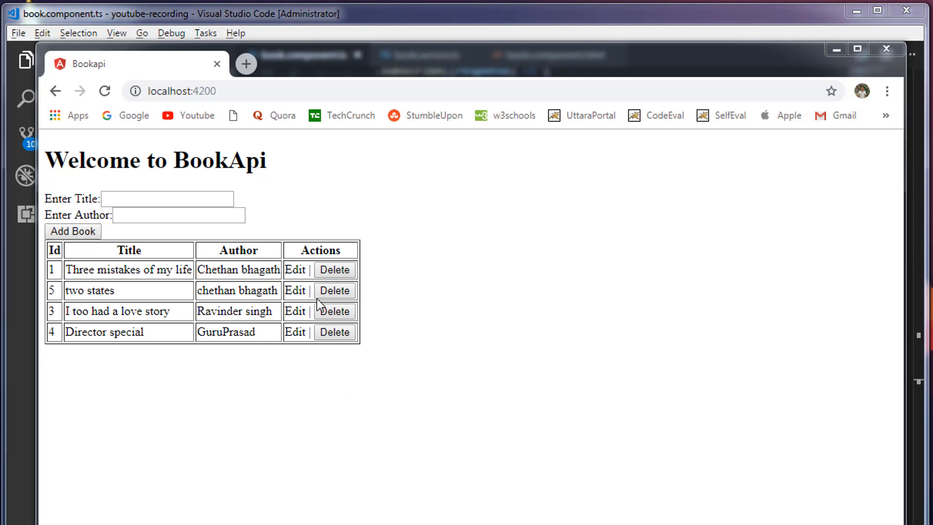
mouse_move(331, 424)
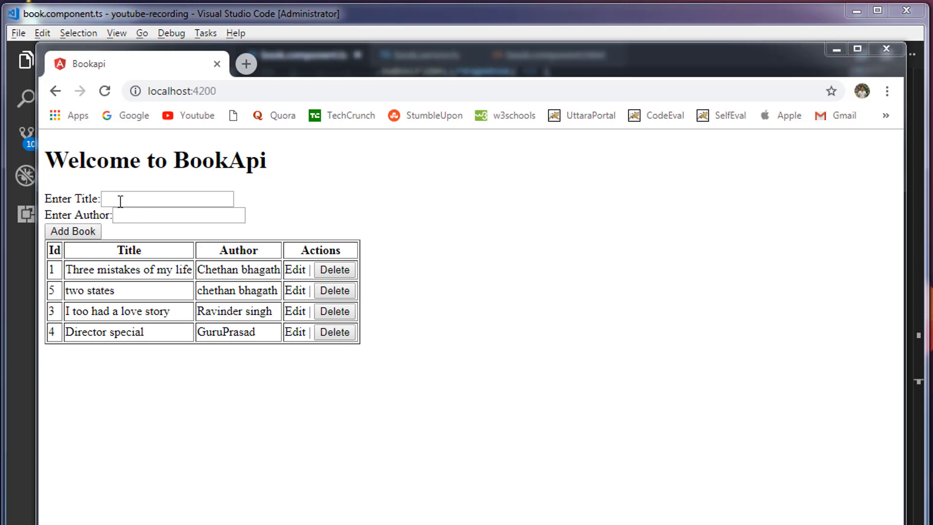
mouse_move(358, 413)
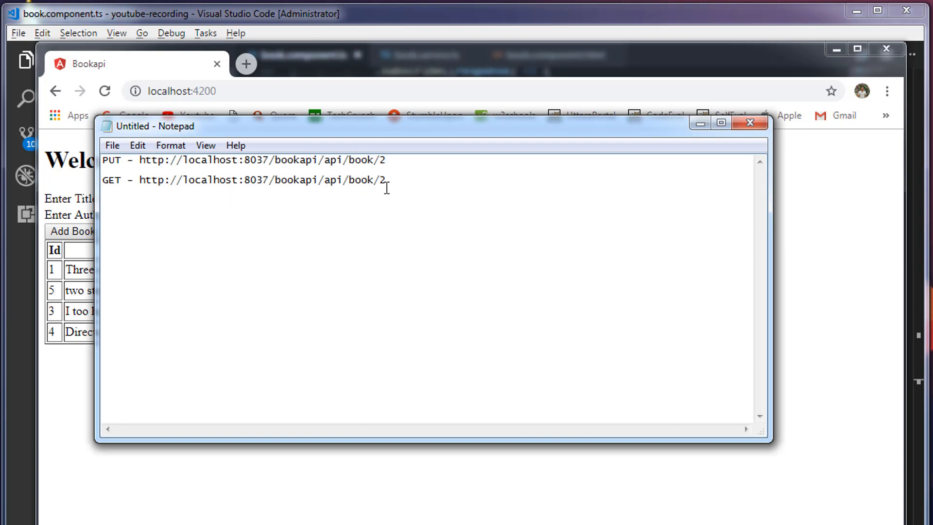
mouse_move(420, 183)
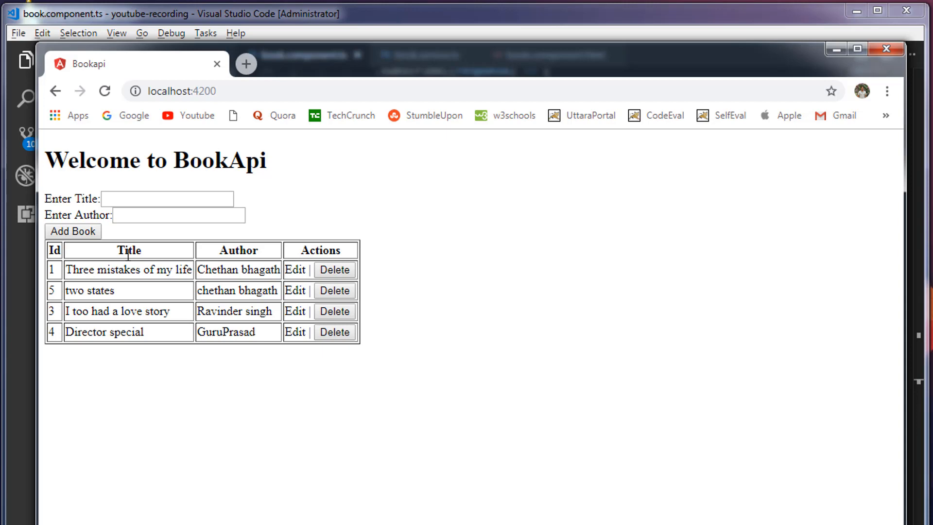
mouse_move(225, 264)
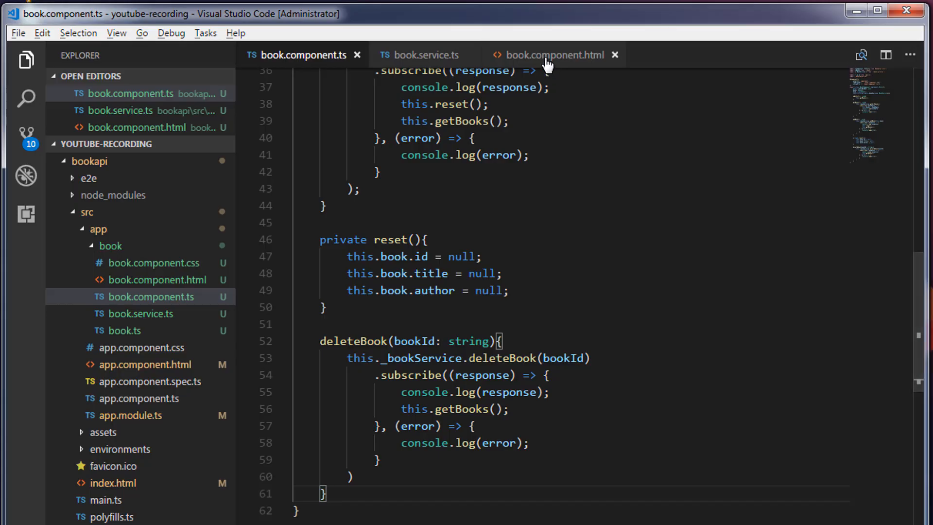
In book.component.html, replace Edit with <button (onclick)="getBookById(book.id)">Update</button>
left_click(554, 55)
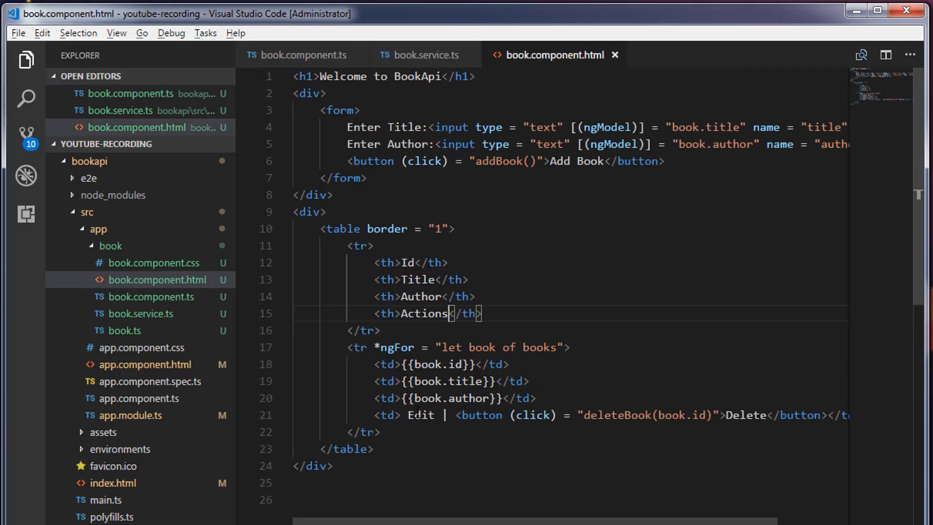
double_click(419, 414)
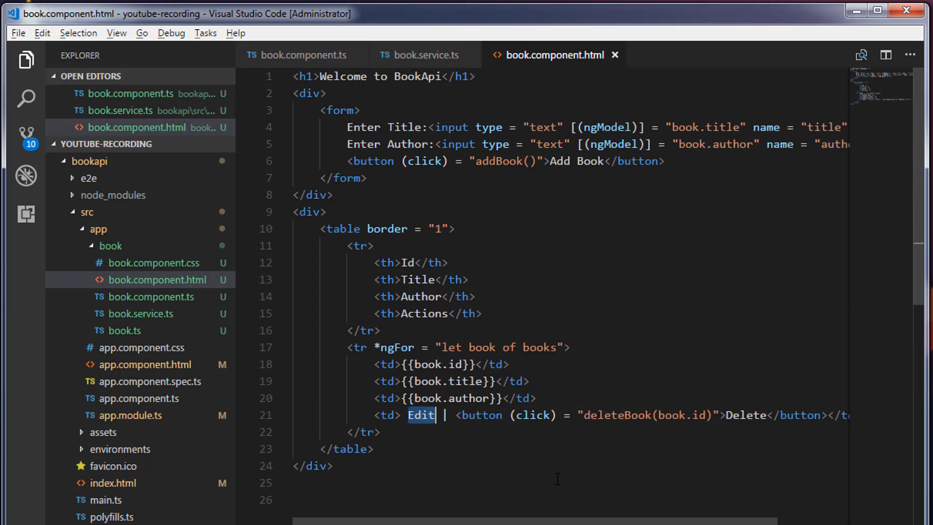
type("button>Ud</button>")
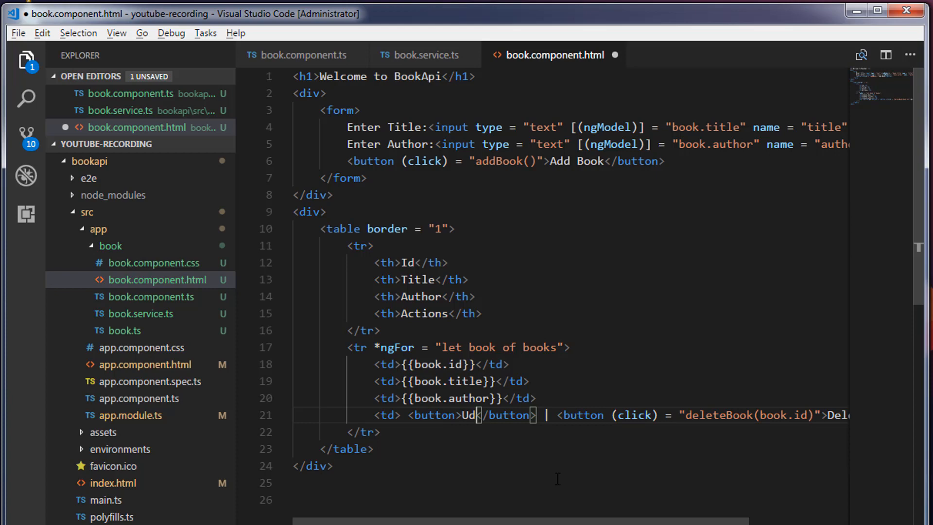
type("pdate")
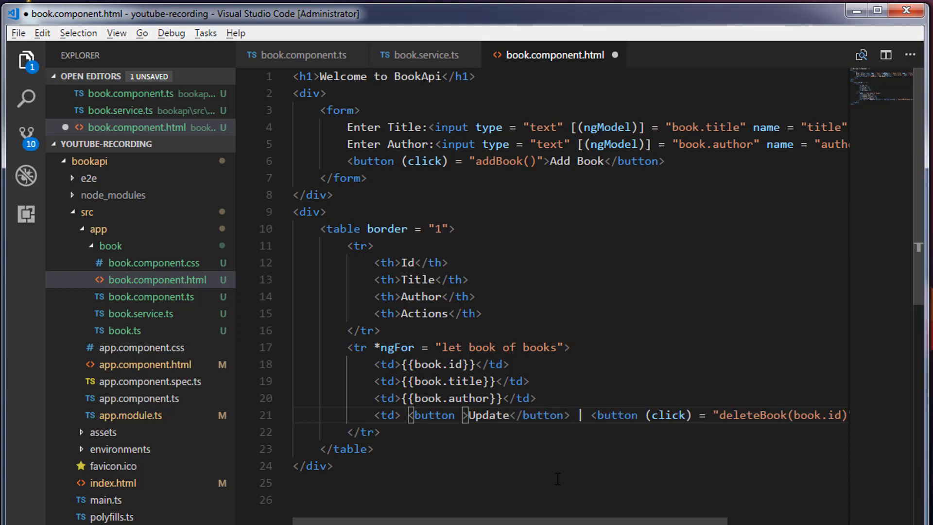
type("onclikc")
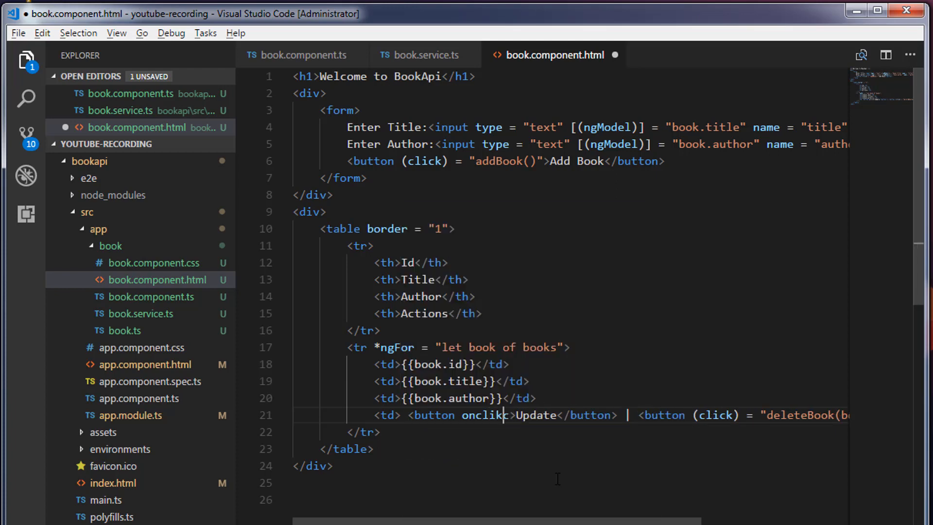
type(") = \"")
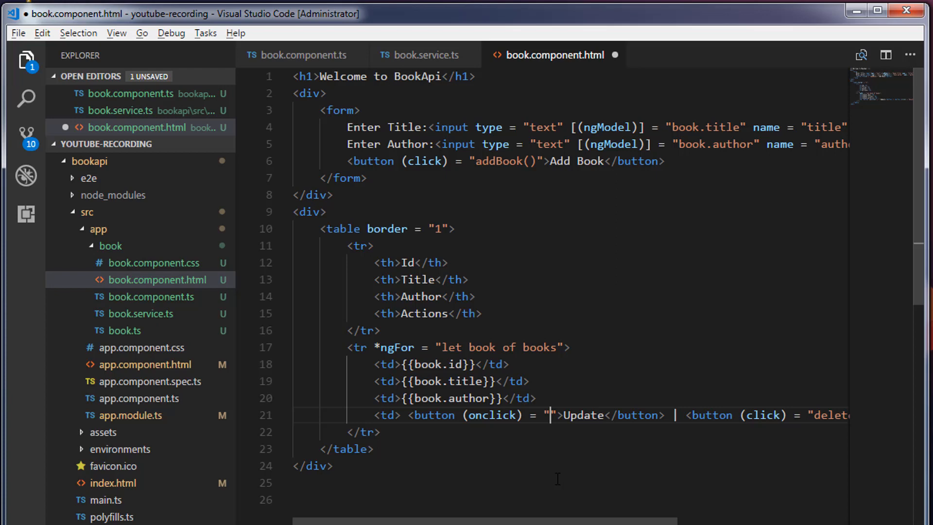
type("getBookById()")
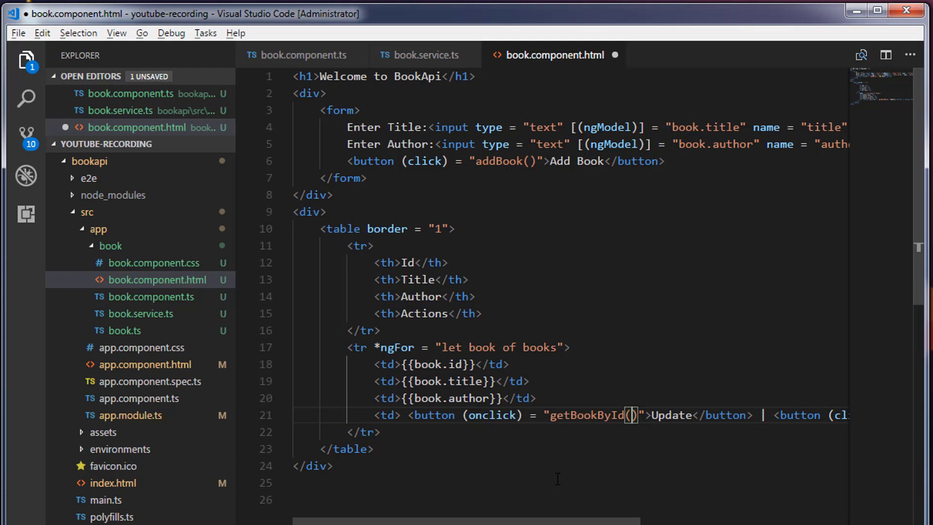
double_click(439, 364)
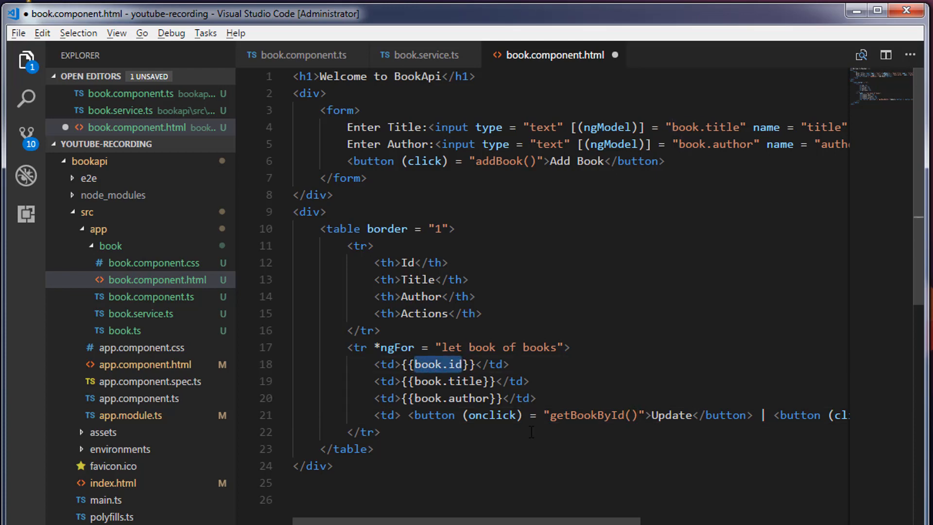
left_click(632, 415)
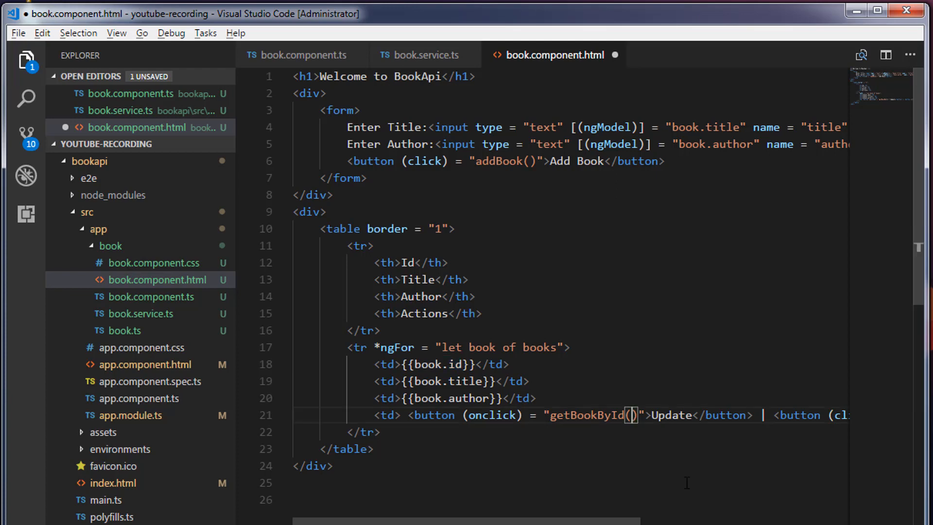
type("book.id")
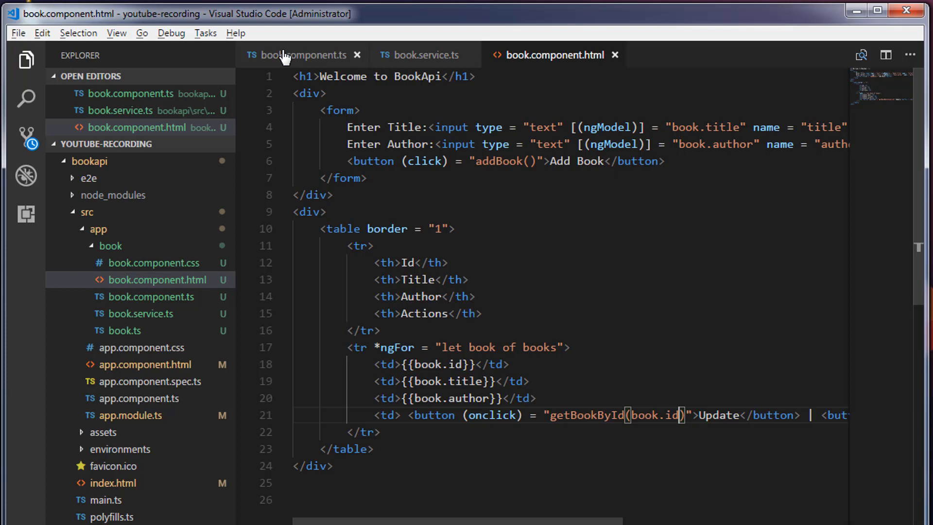
Add an empty getBookById(){} method to book.service.ts
left_click(424, 55)
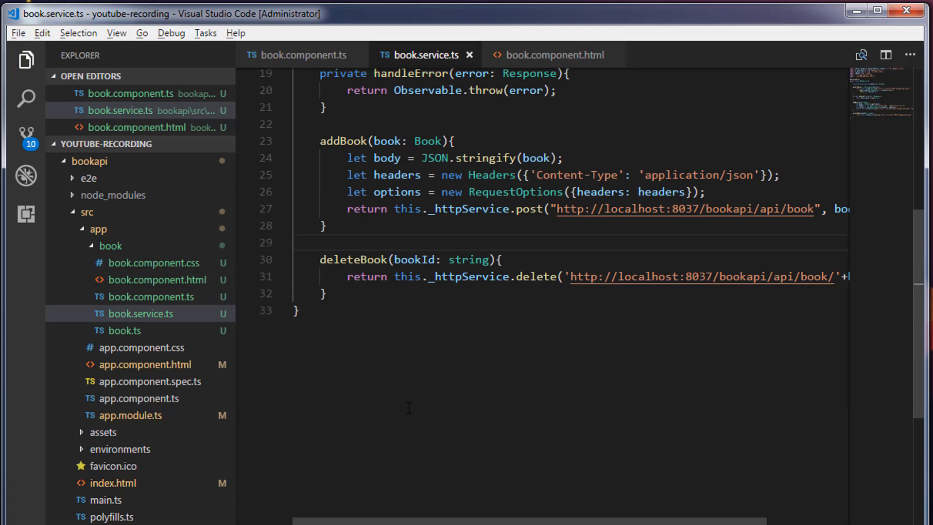
scroll("down", 3)
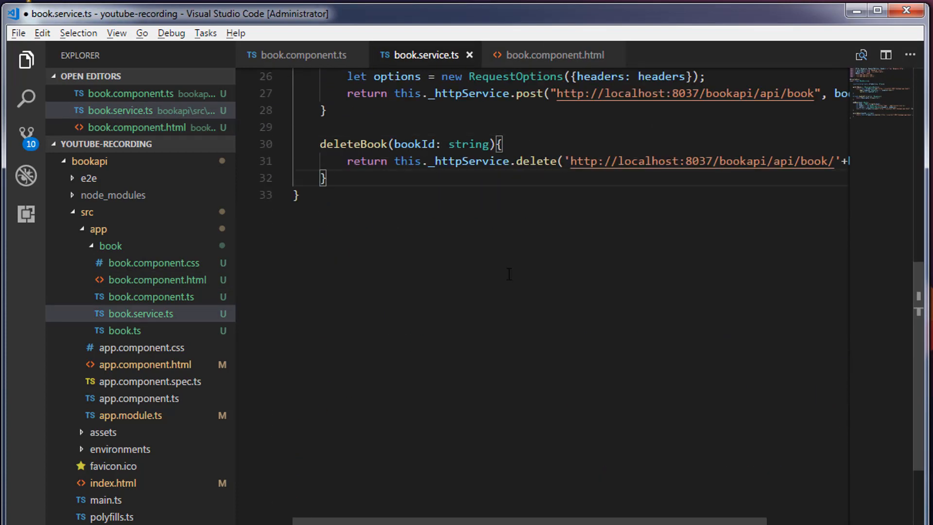
type("getBookByI")
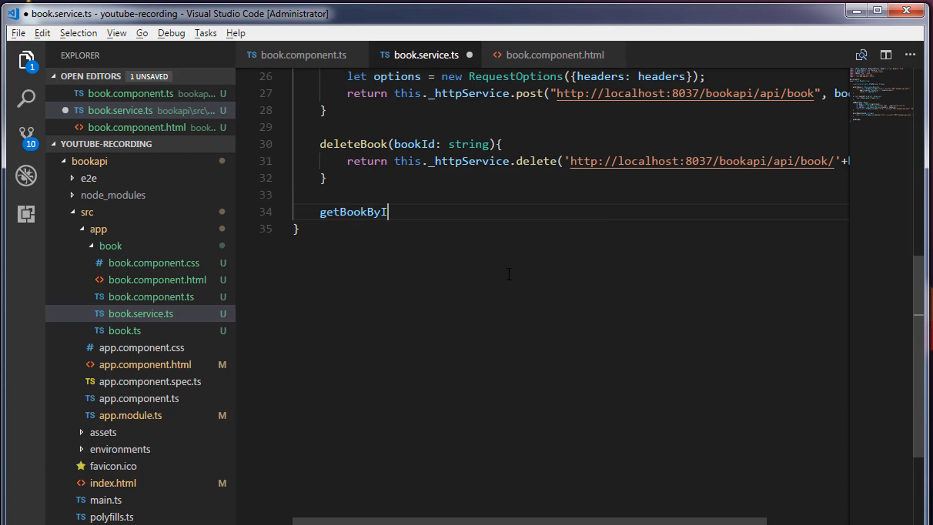
type("d(){}")
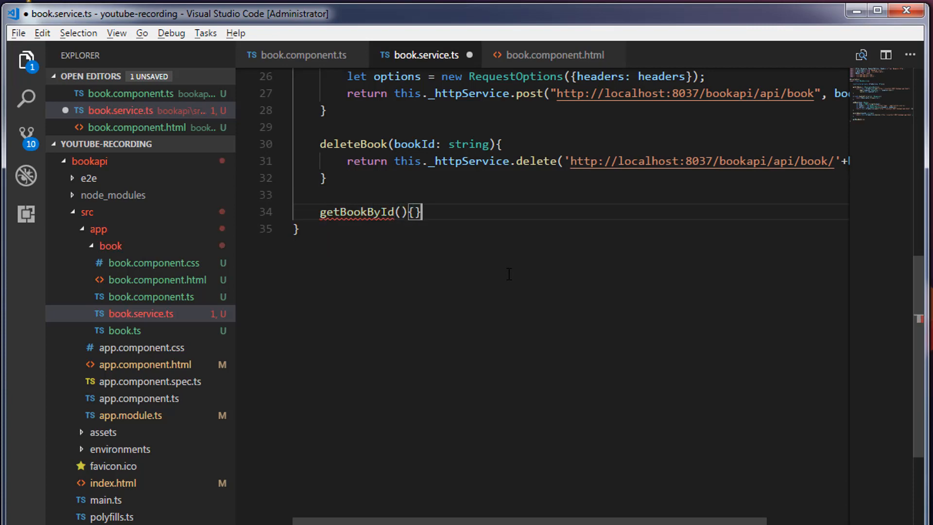
key("enter")
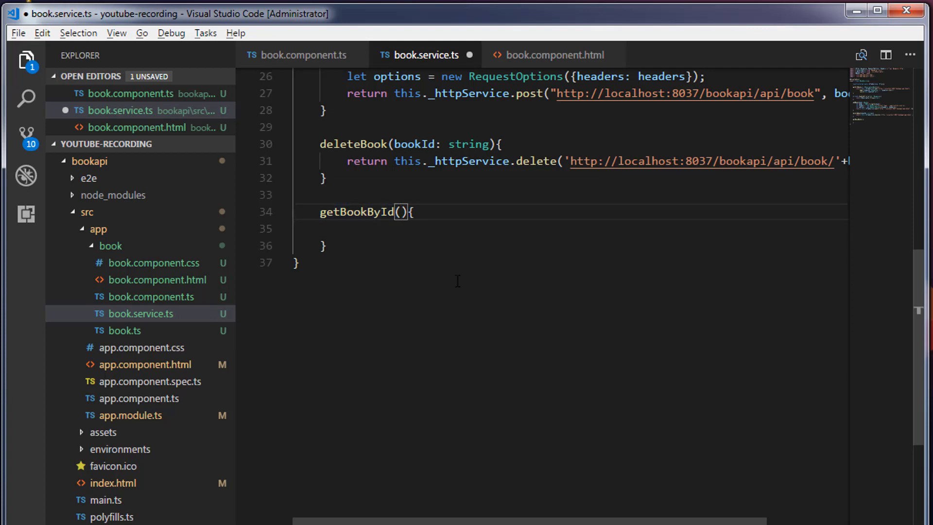
Give it a bookId: string parameter, an Observable<Book> return type, and start this._httpService.get
type("bookId: B")
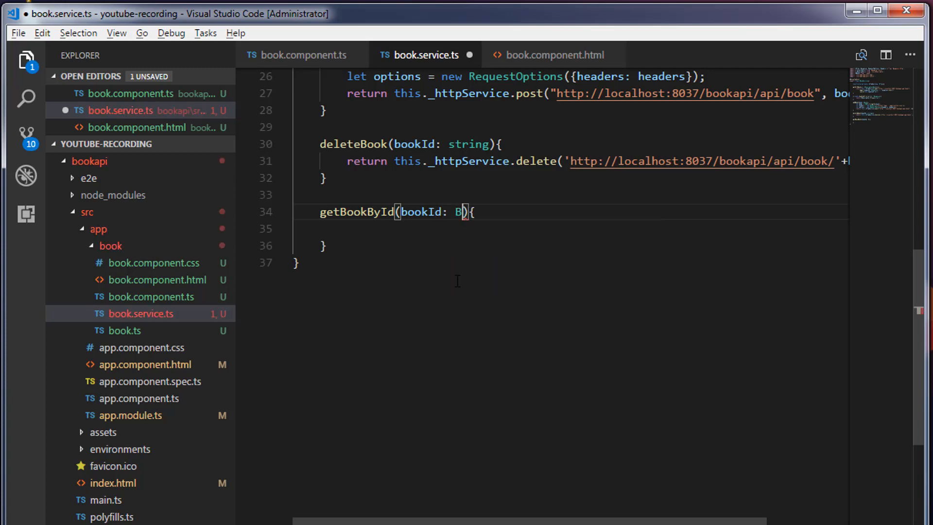
type("tring")
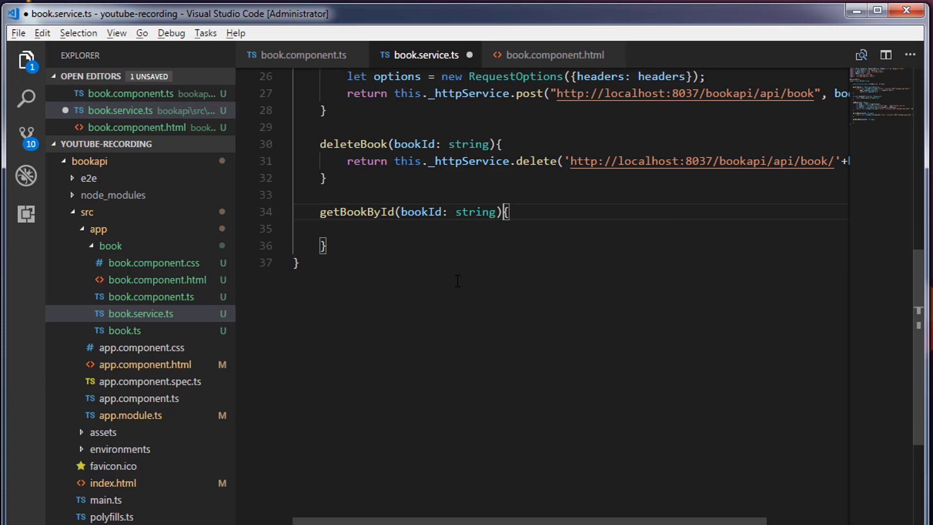
type(": o")
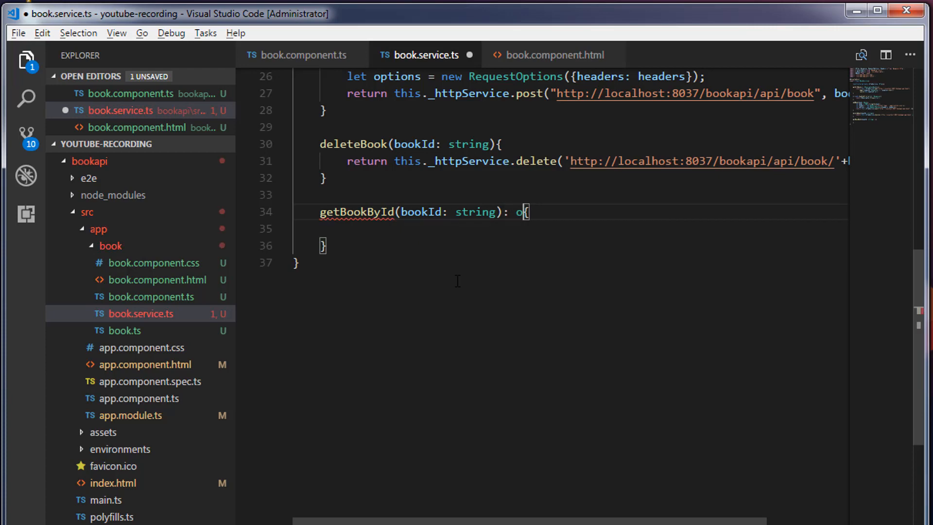
type("bservable")
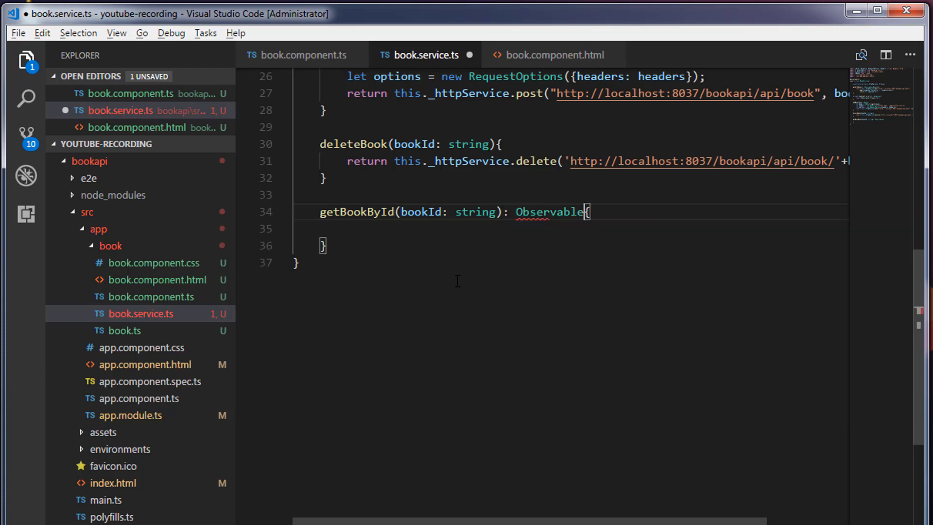
type("<")
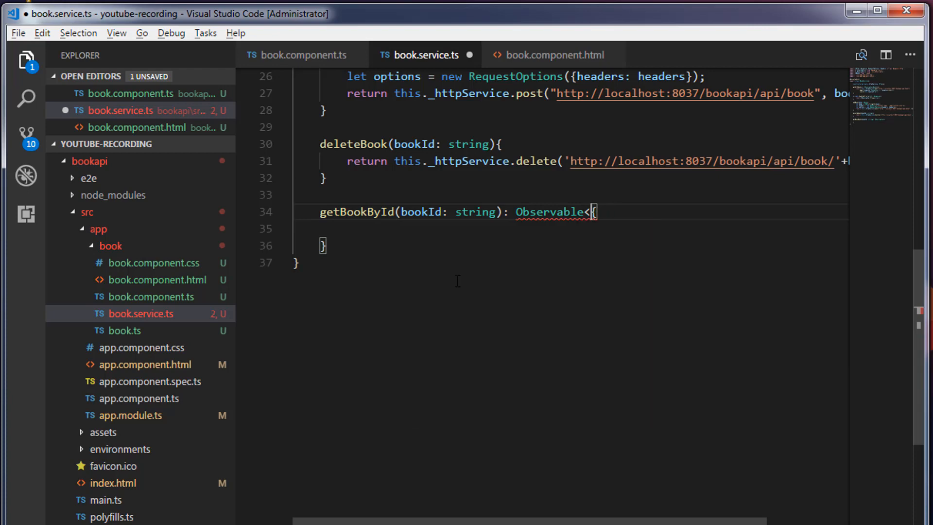
type("Book>")
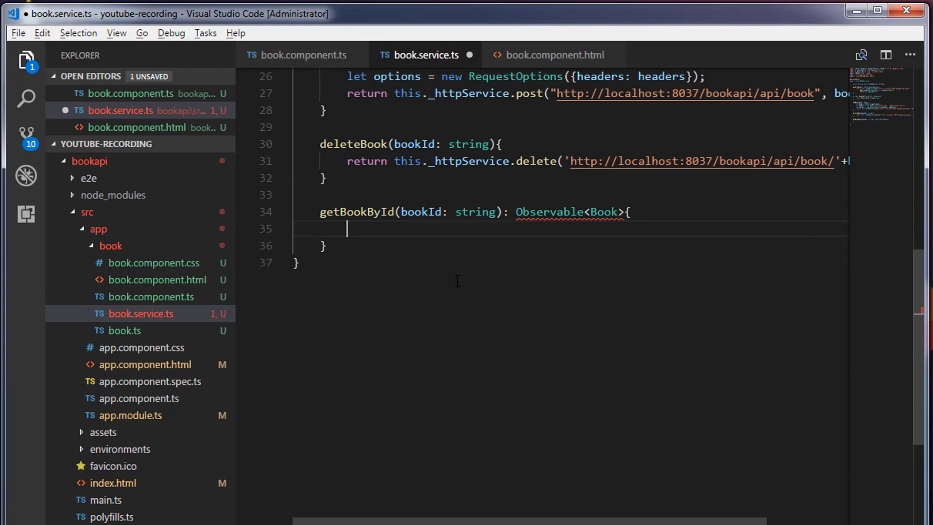
type("this.")
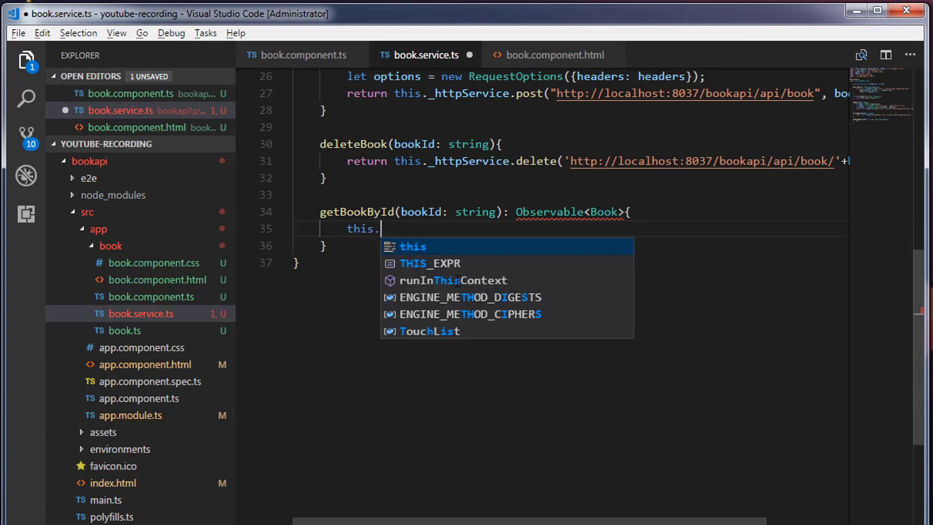
type("_httpService")
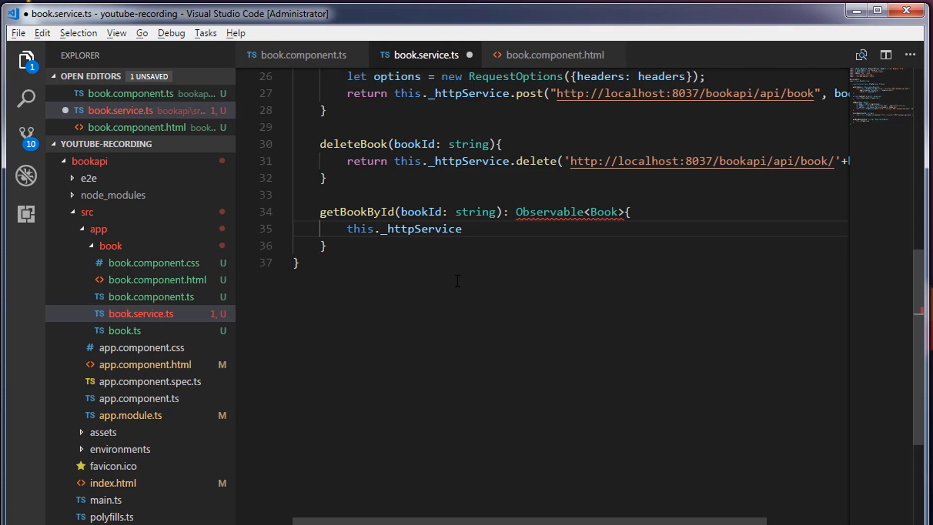
type(".get(")
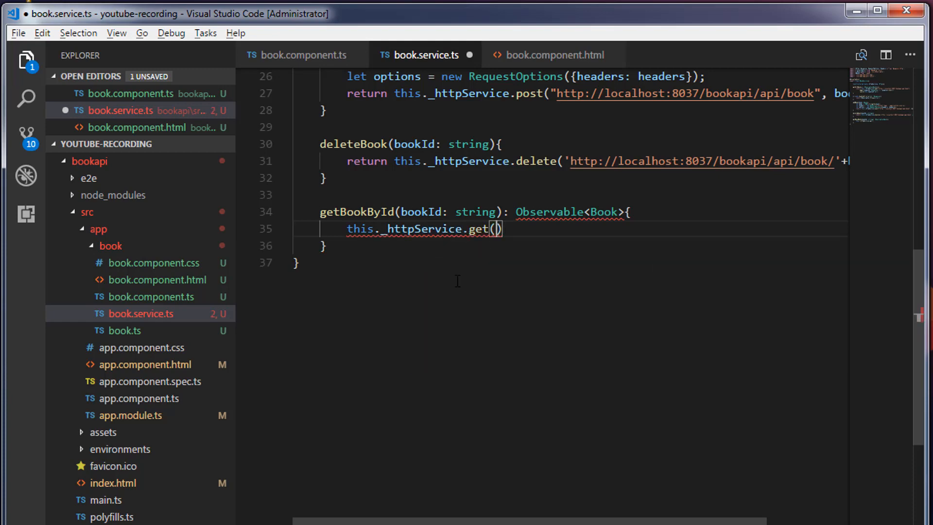
Append +bookId to the URL passed to the service's get call
type("\"\"")
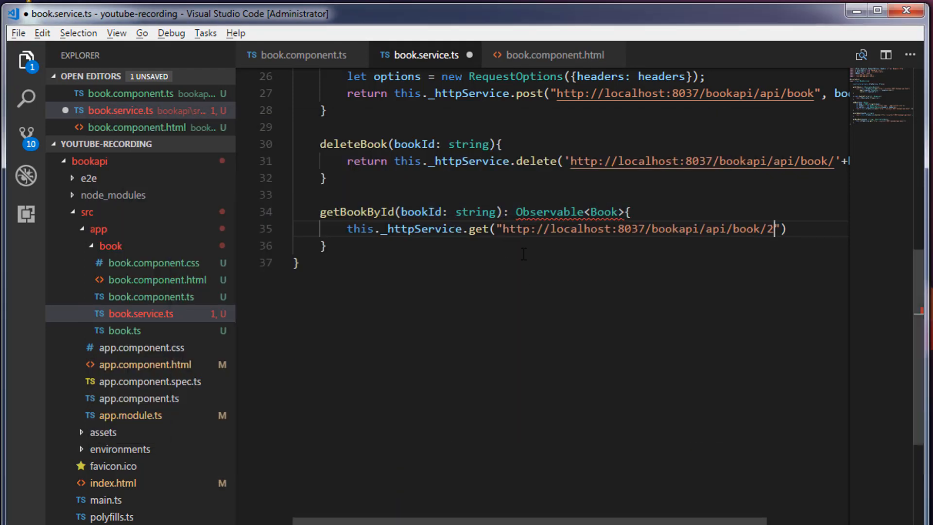
key("Backspace")
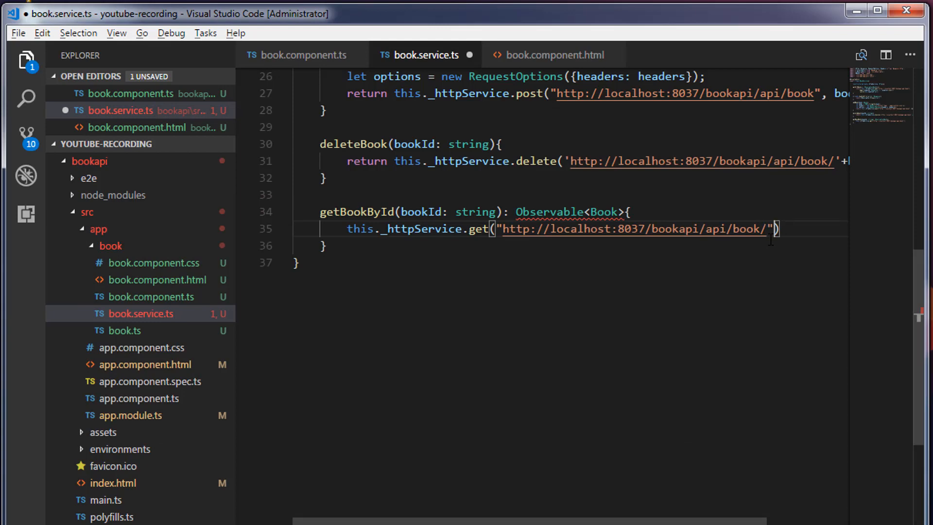
type("+bookID")
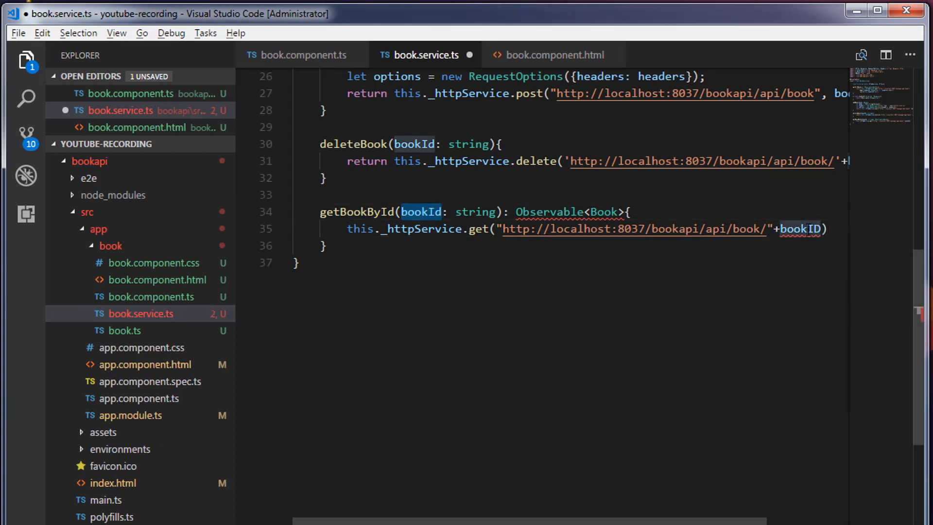
double_click(801, 228)
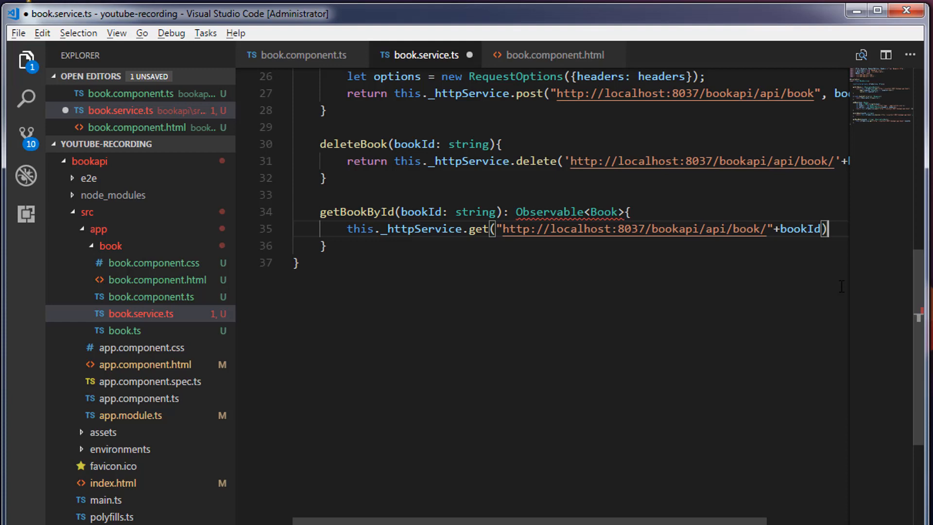
Chain .map(response => response.json()) onto the get call
type(".map(")
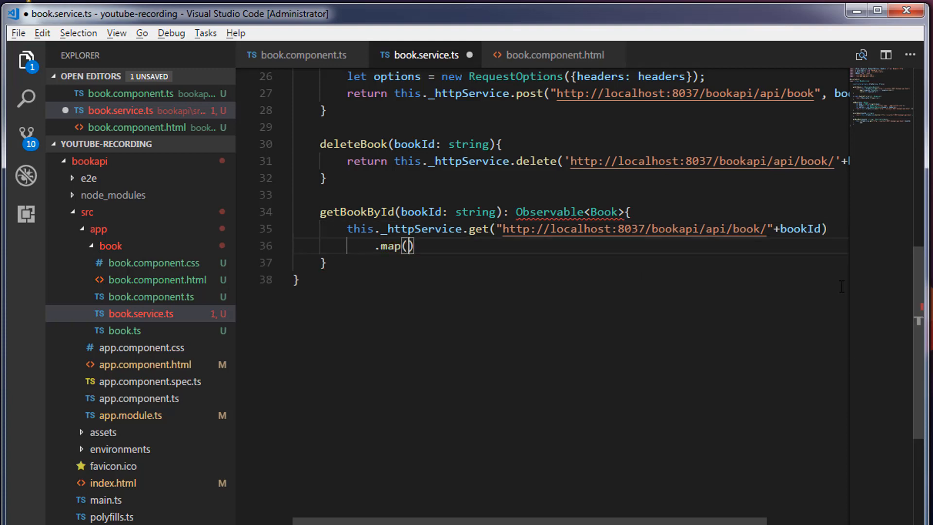
type("(")
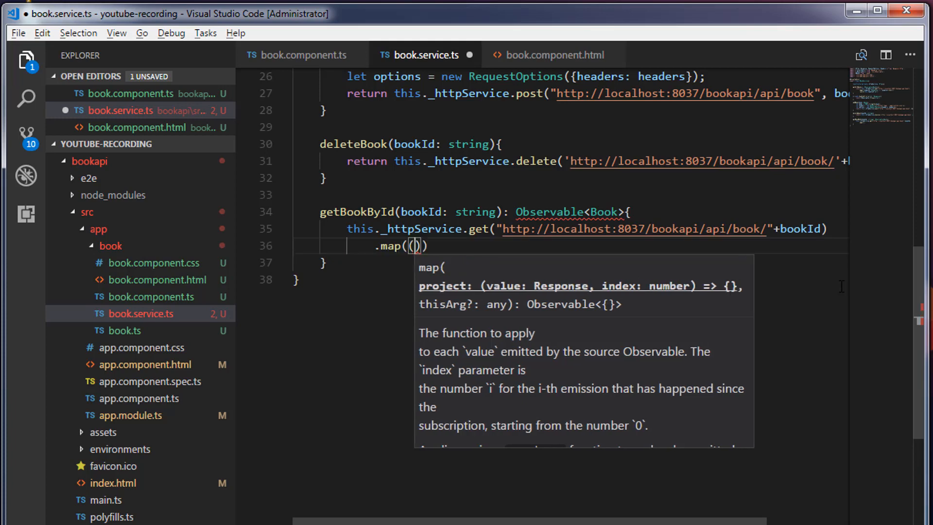
type("response")
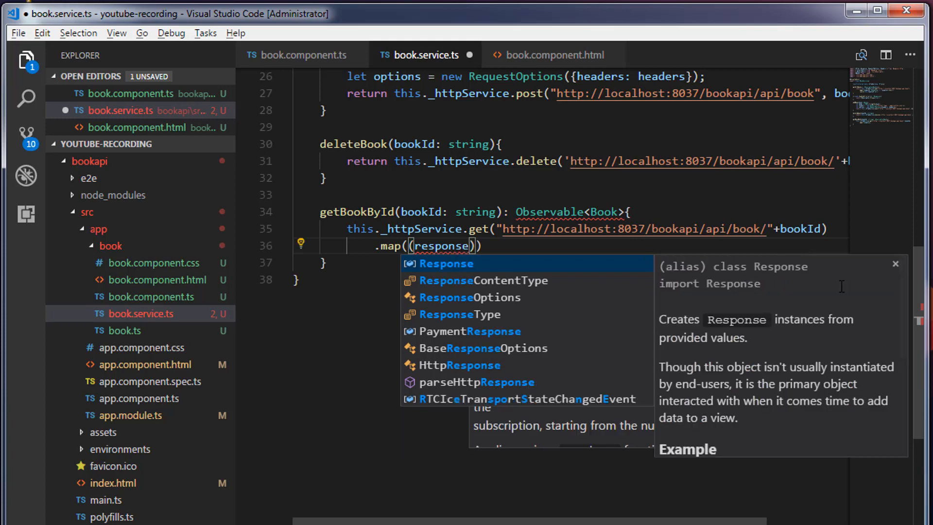
type(": Response")
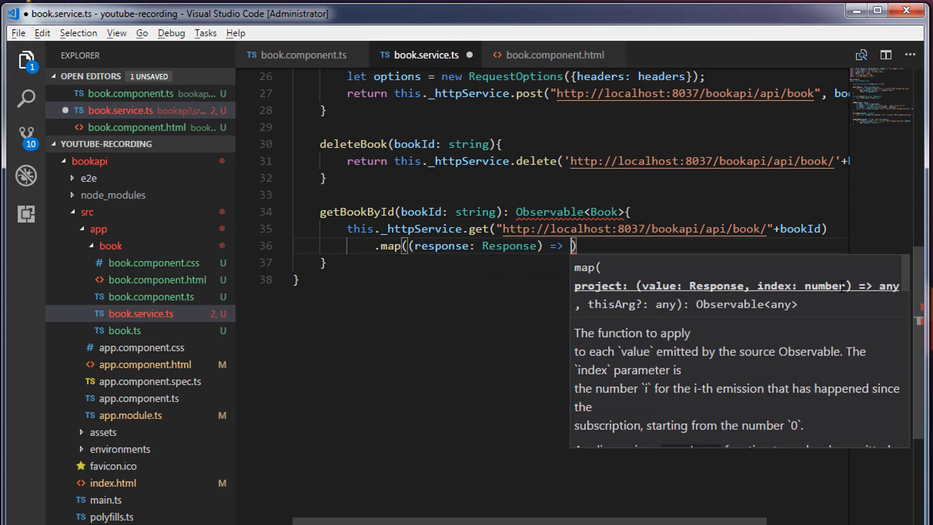
mouse_move(503, 257)
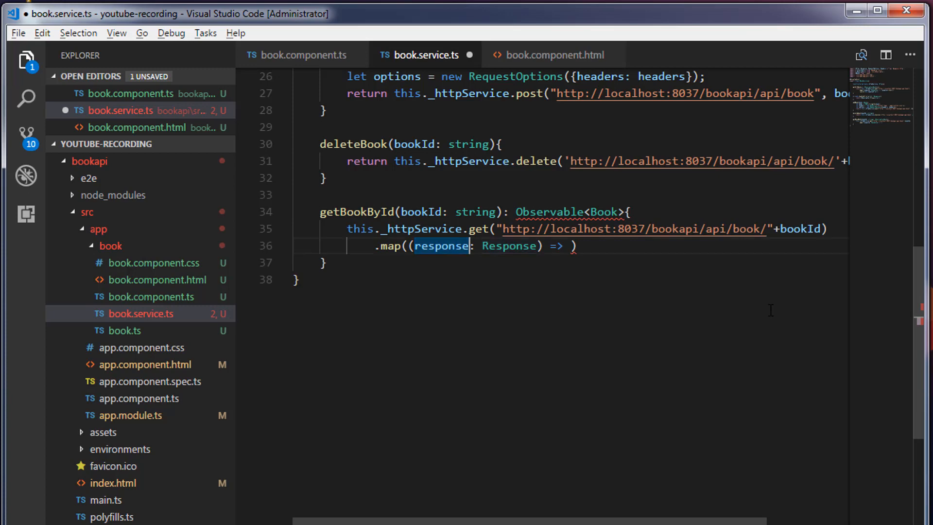
type("res")
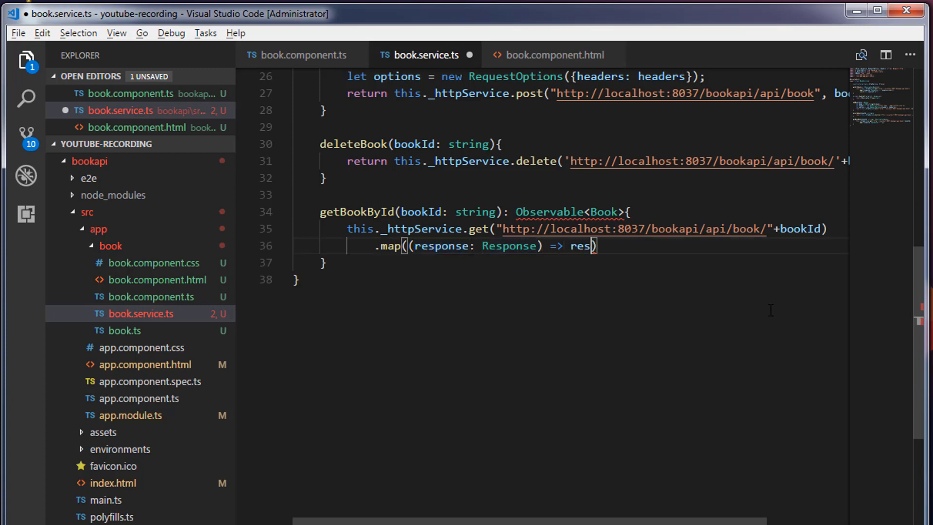
type("ponse")
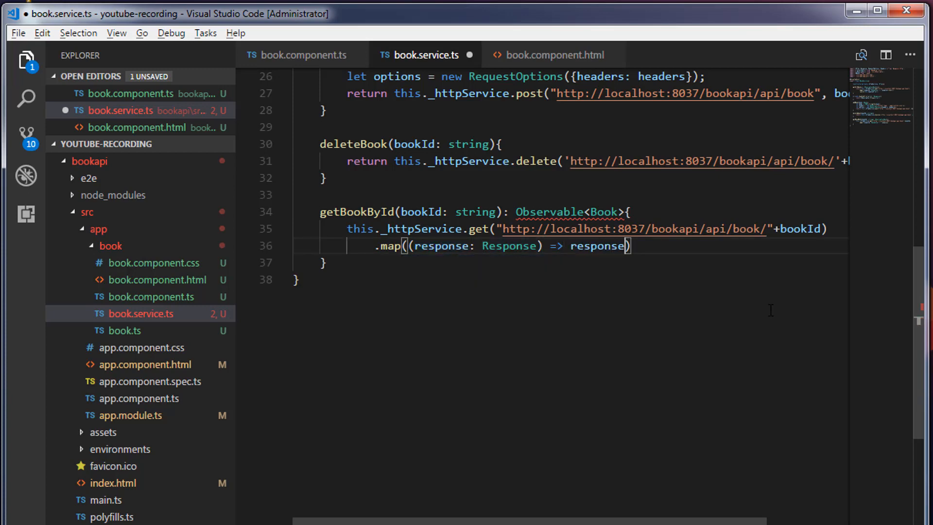
type(".json()")
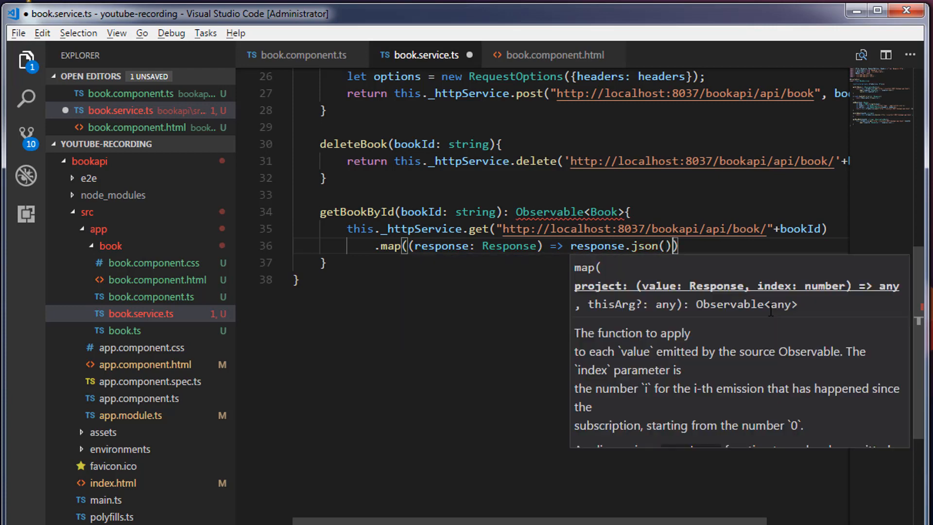
key("Enter")
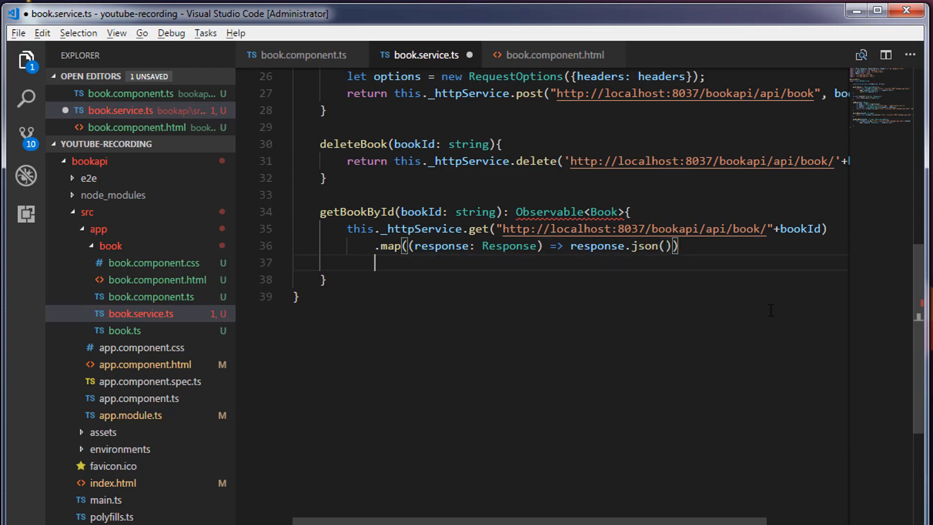
Finish the call with .catch(this.handleError);
type(".catch")
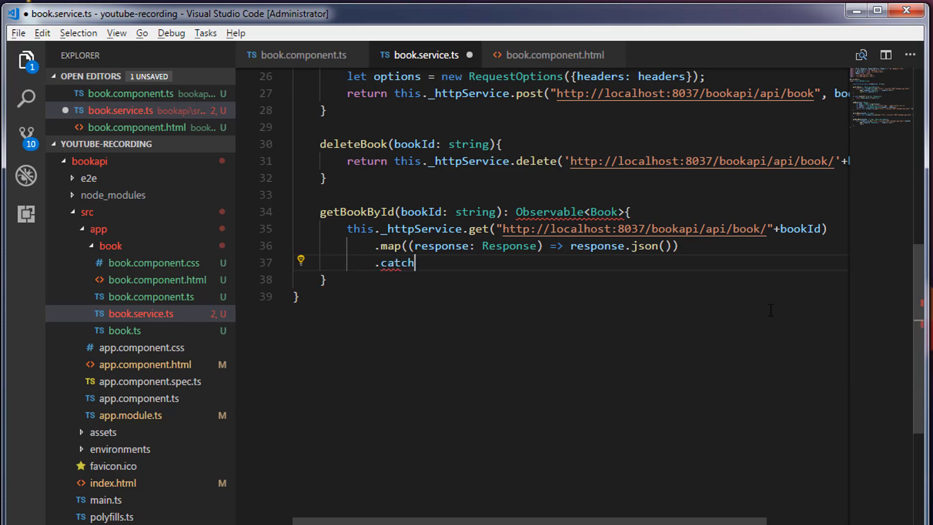
type("()")
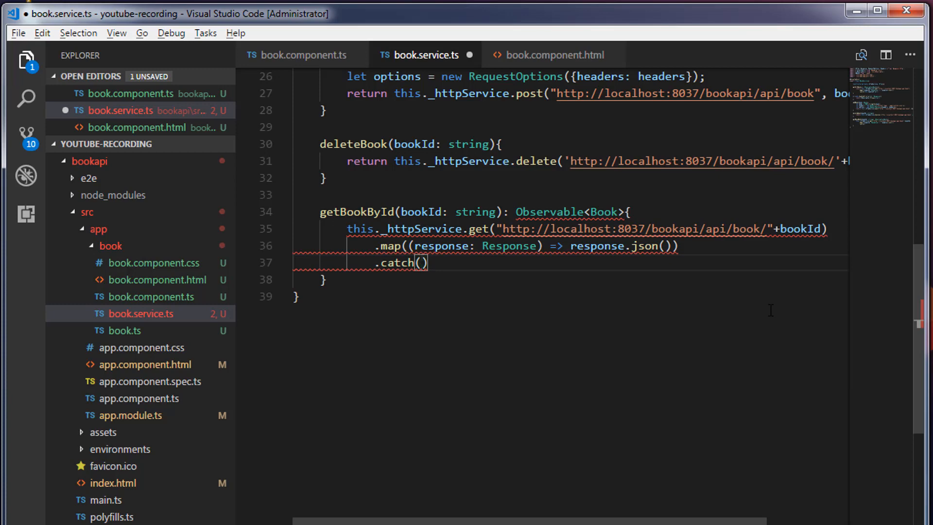
scroll("up", 3)
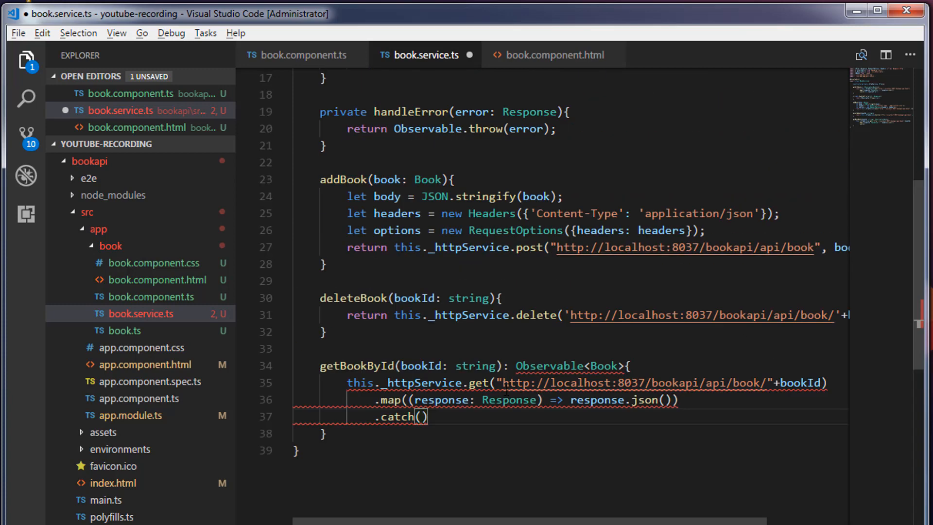
scroll("down", 3)
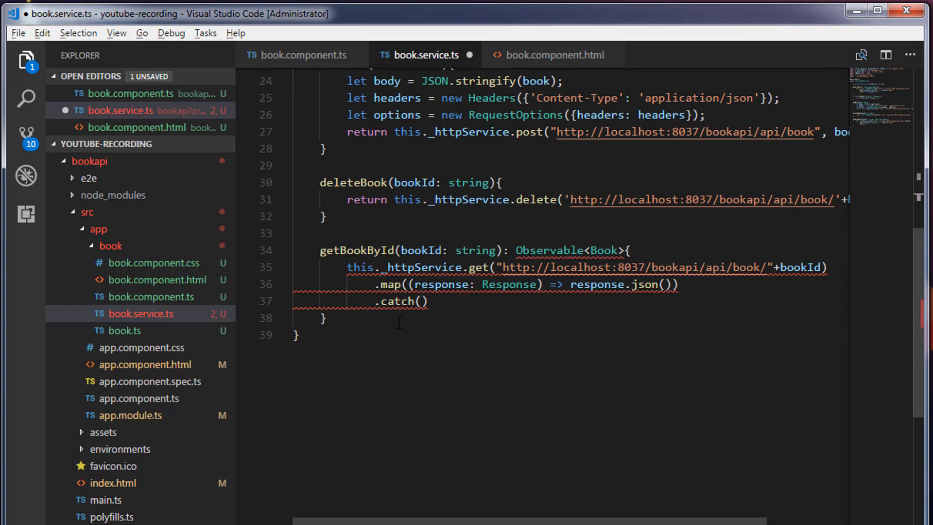
type("this")
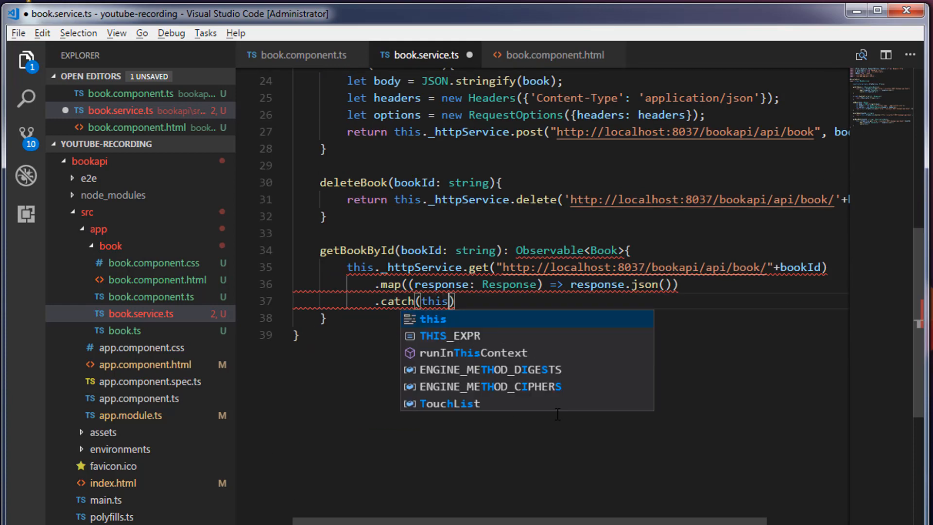
type(".handleError")
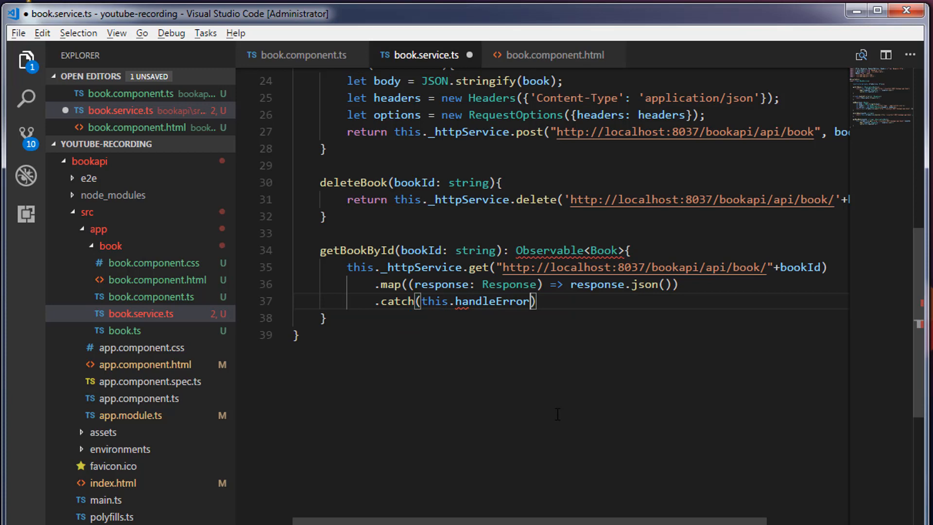
type(";")
left_click(570, 267)
type("return ")
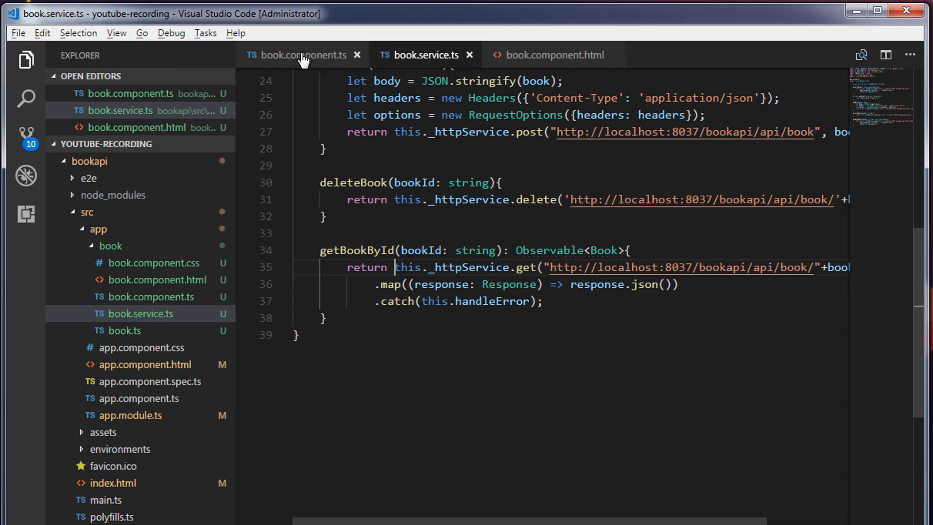
left_click(302, 55)
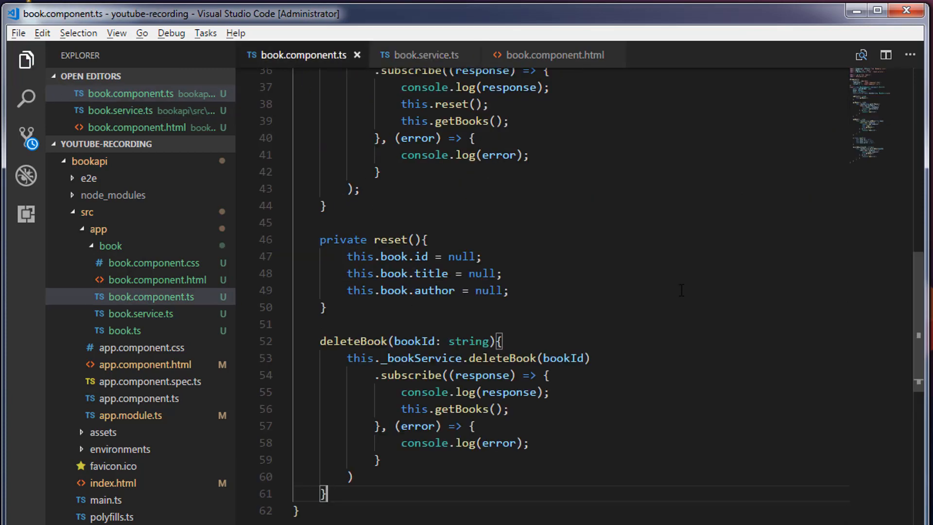
Declare a getBookById(bookId) method in book.component.ts
scroll("down", 3)
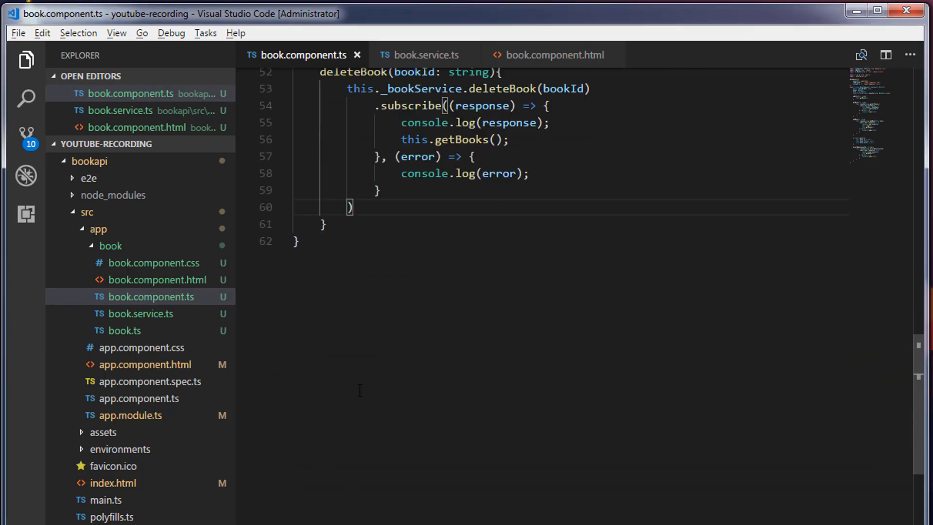
scroll("down", 3)
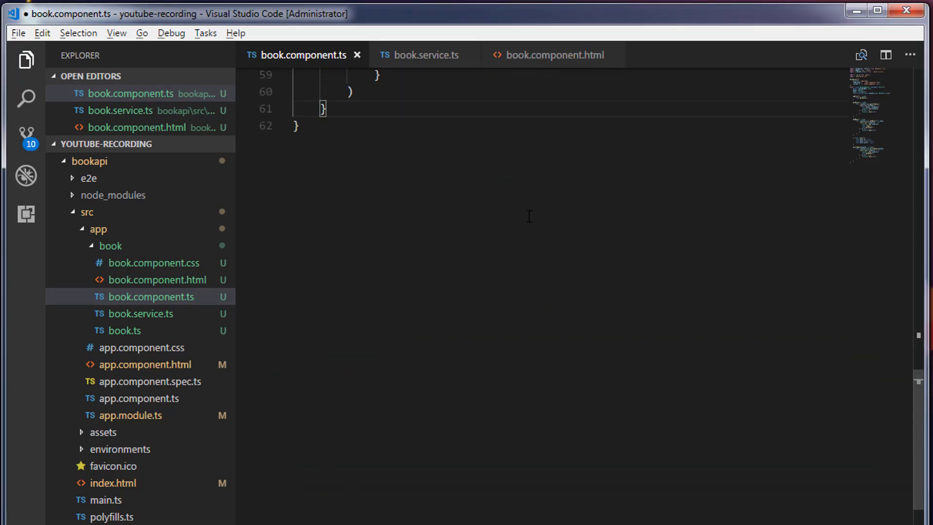
type("getBook")
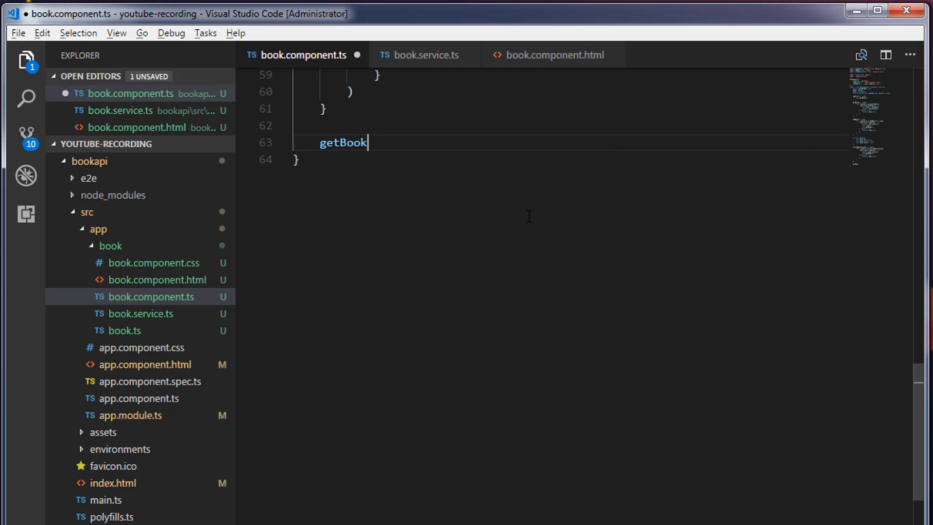
type("ById()")
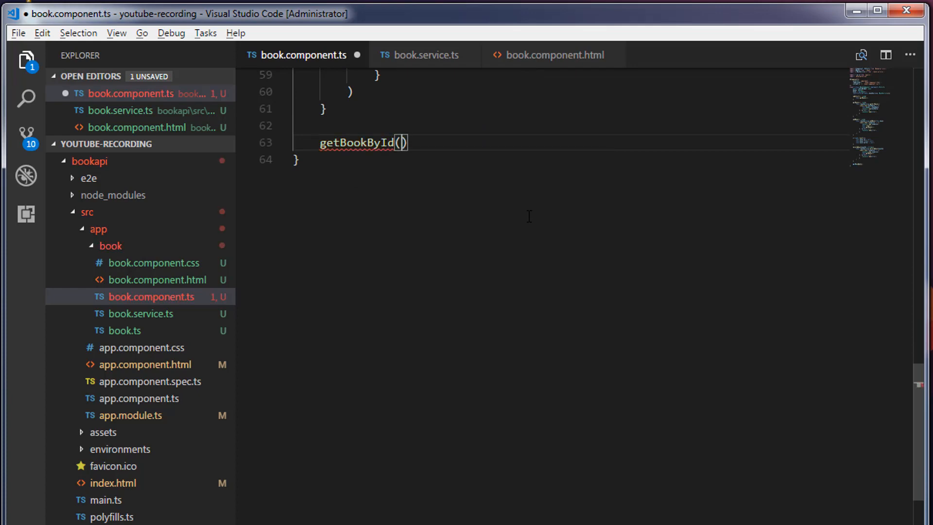
type("bookId: string")
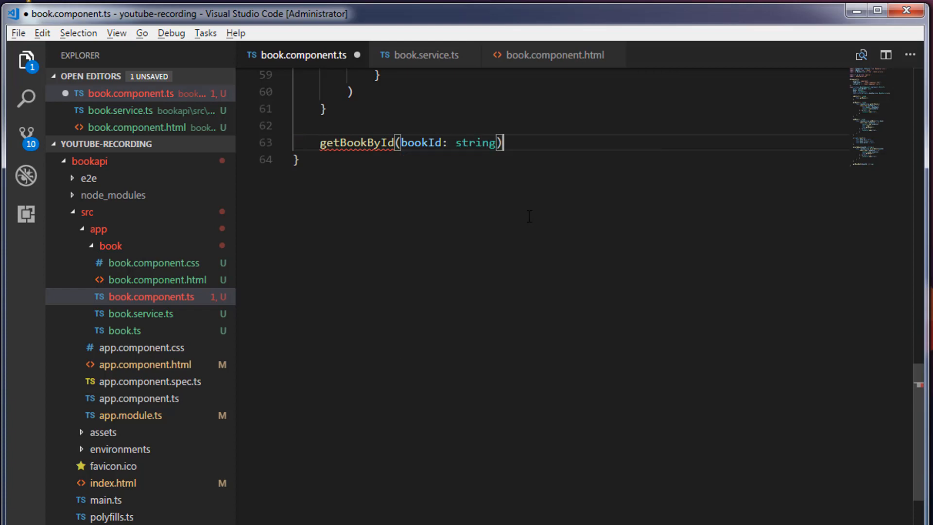
type("{")
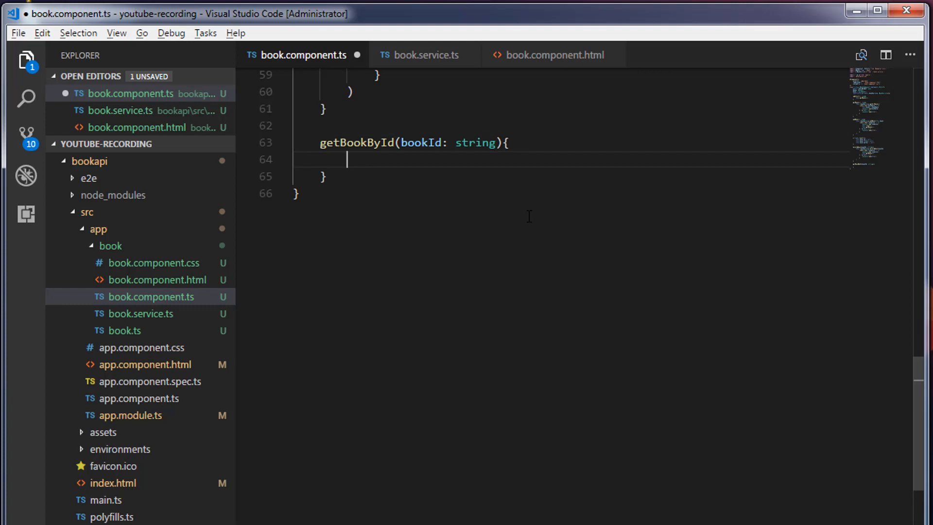
Call this._bookService.getBookById(bookId) inside the method
type("thi")
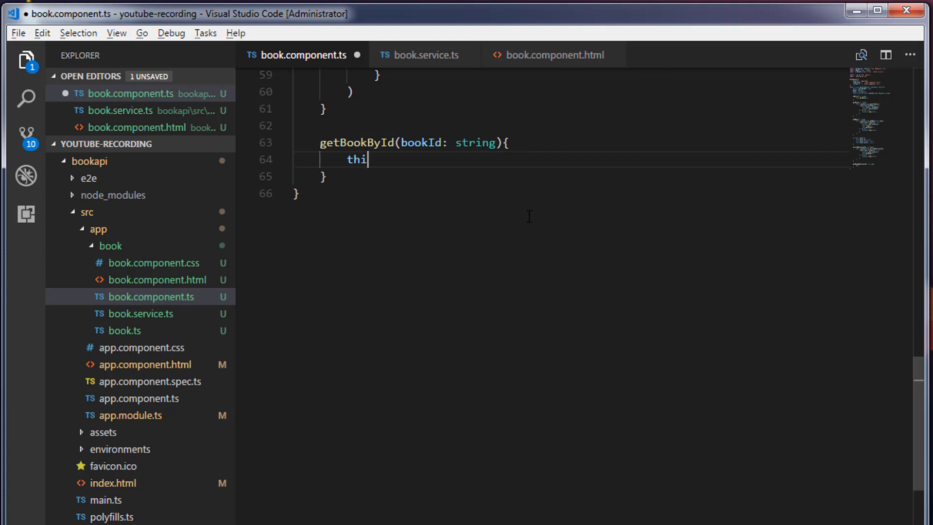
type("s._bookService")
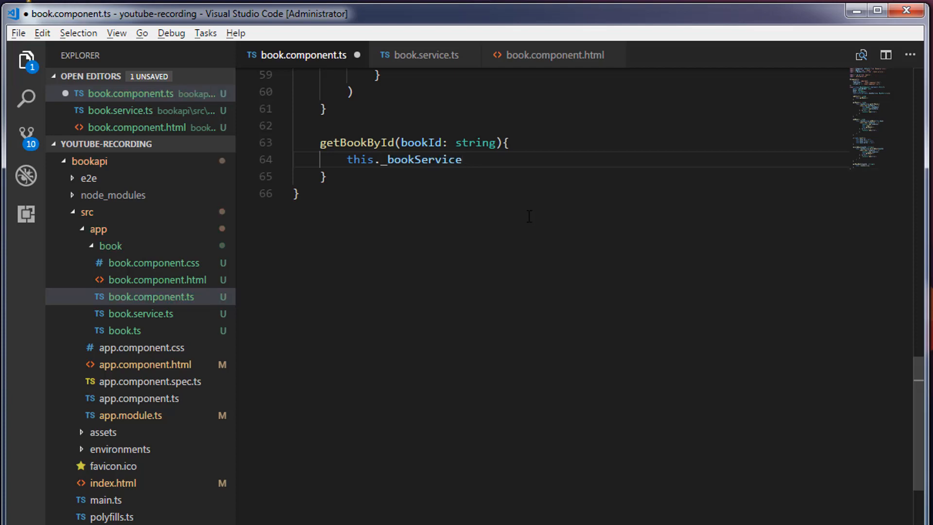
type(".getBookById")
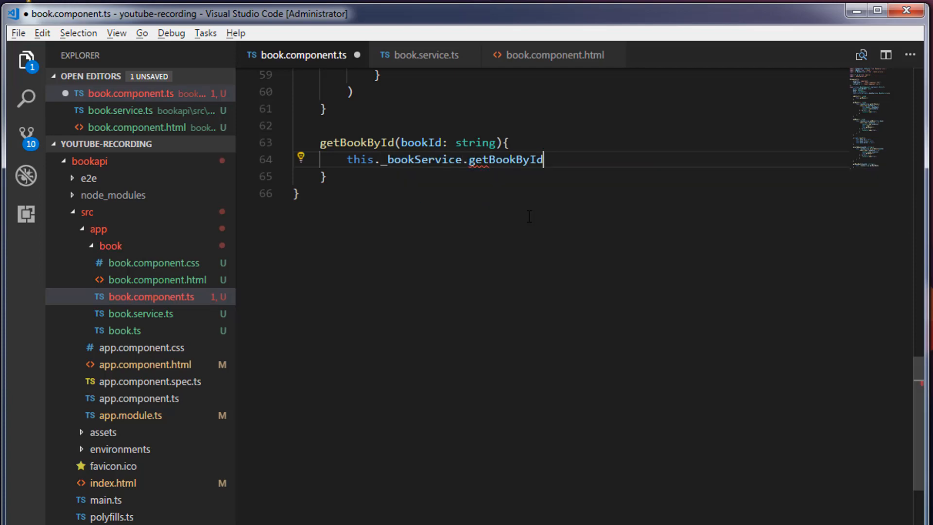
type("()")
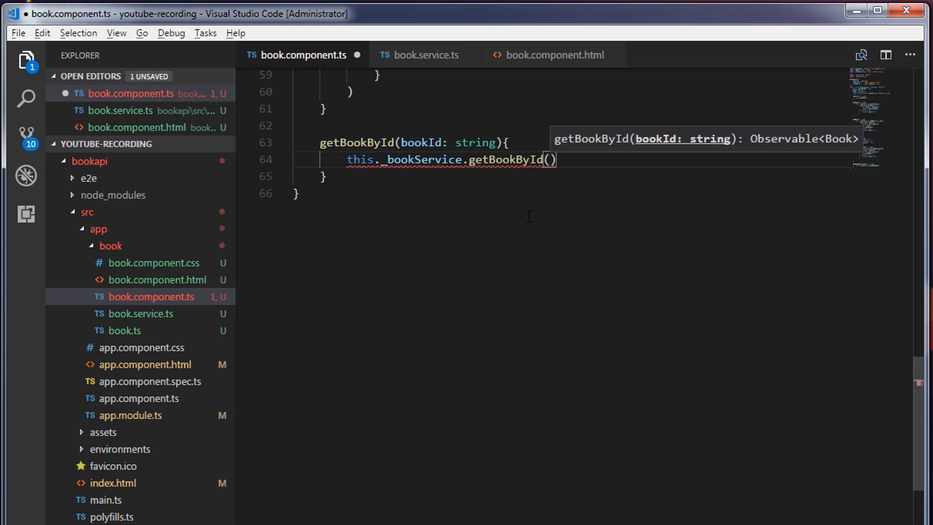
type("bookId")
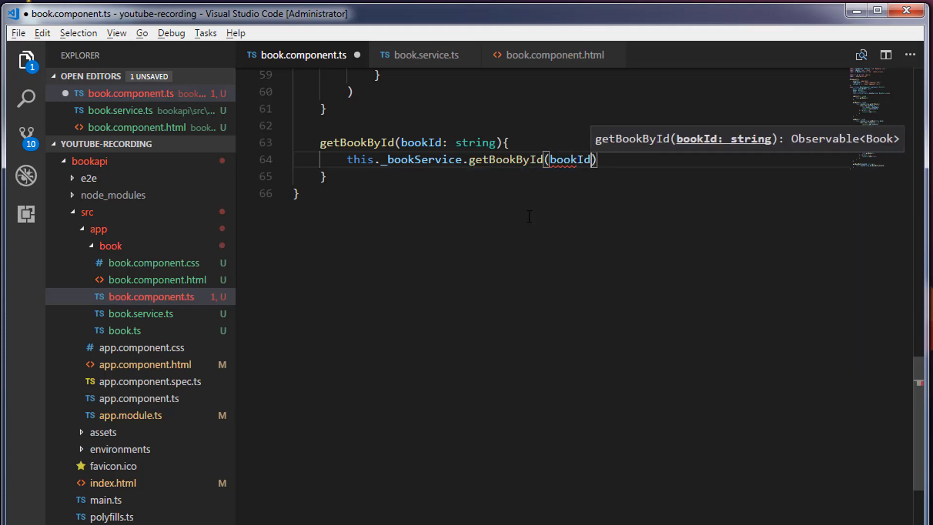
Chain .subscribe((bookData) => ) onto the service call
key("Enter")
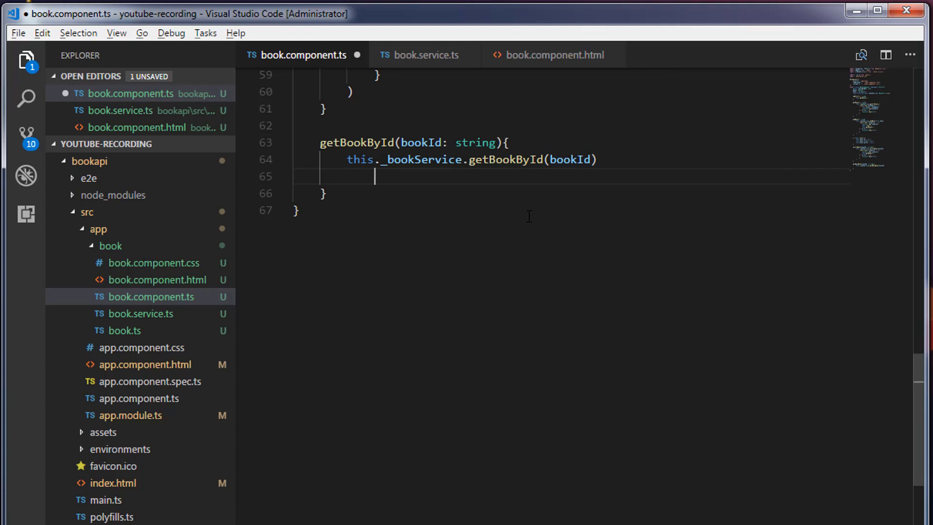
type(".subscribe()")
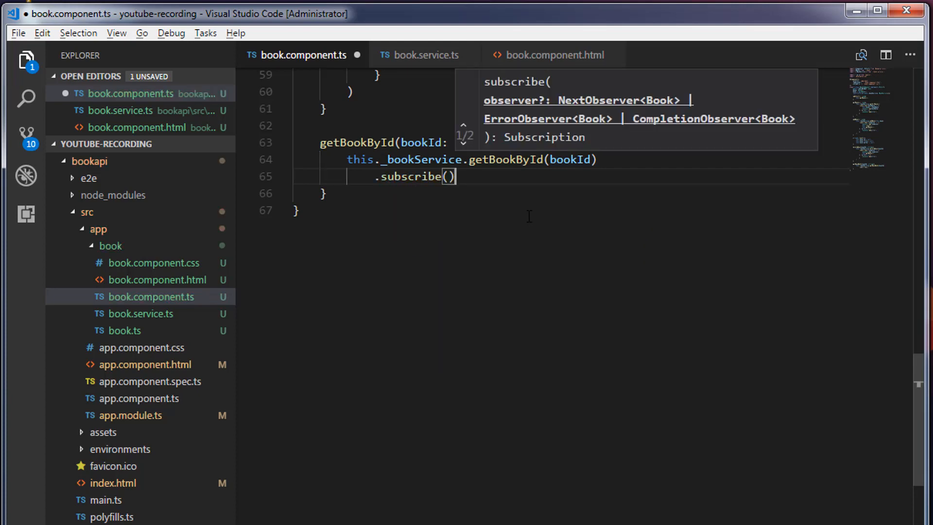
type("(")
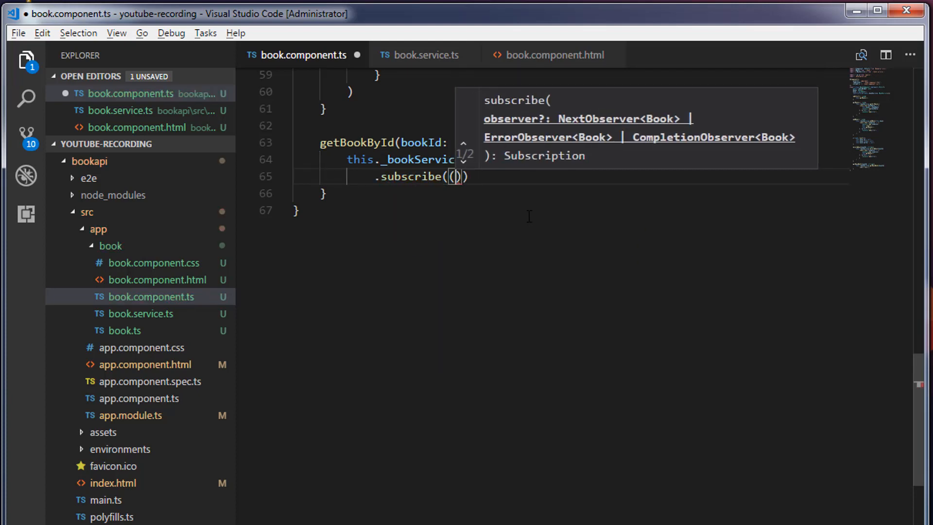
type("bookData")
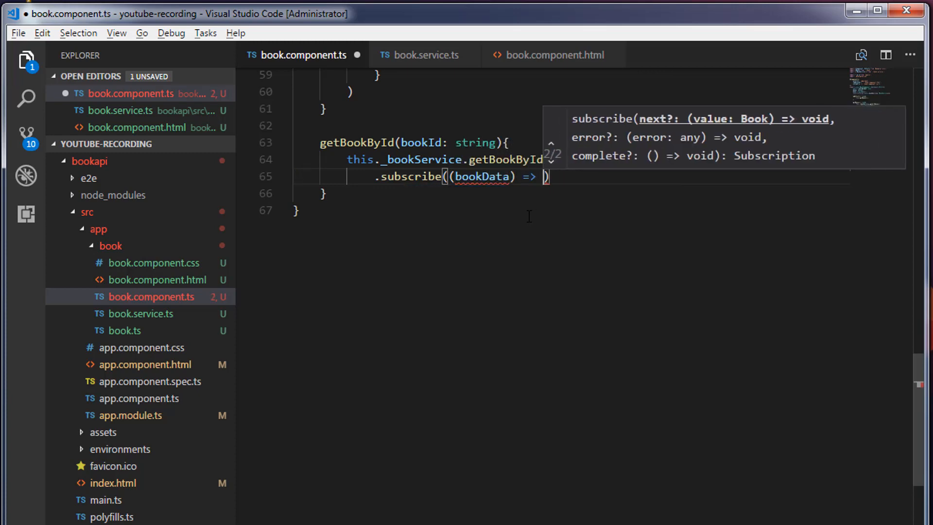
In the subscribe callback, set this.book = bookData and call this.getBooks()
scroll("up", 3)
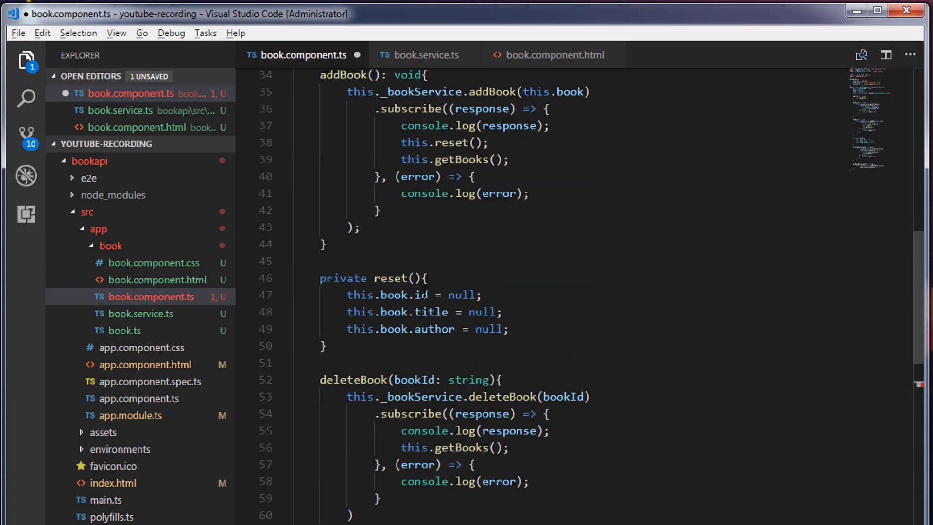
scroll("up", 3)
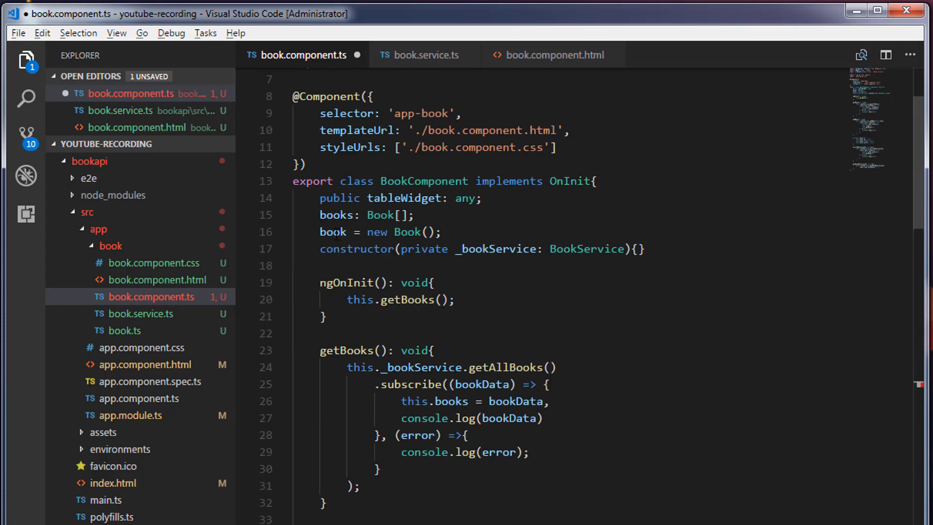
scroll("down", 3)
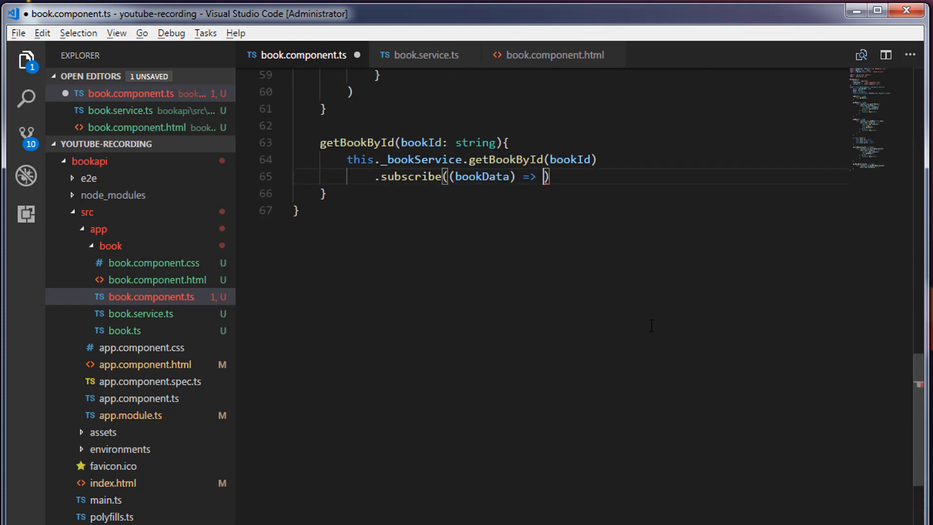
type("this.book")
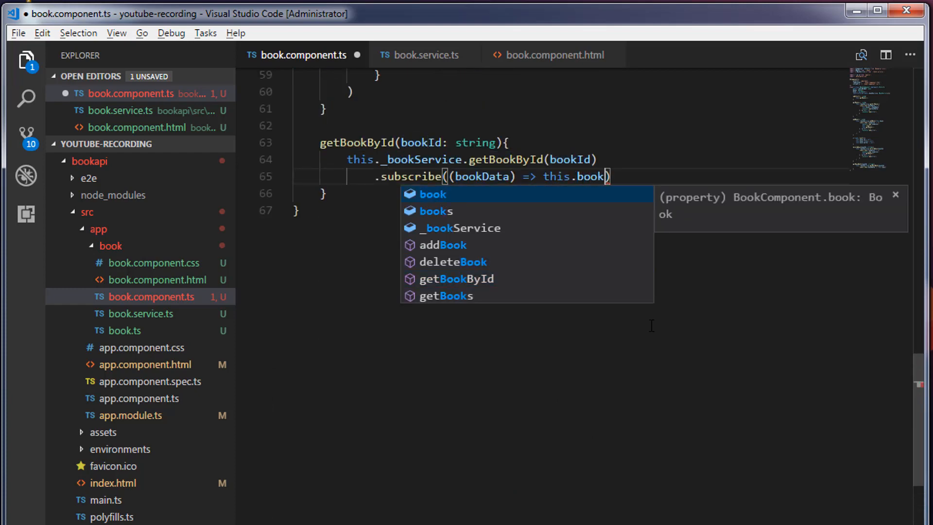
type("= bookData;")
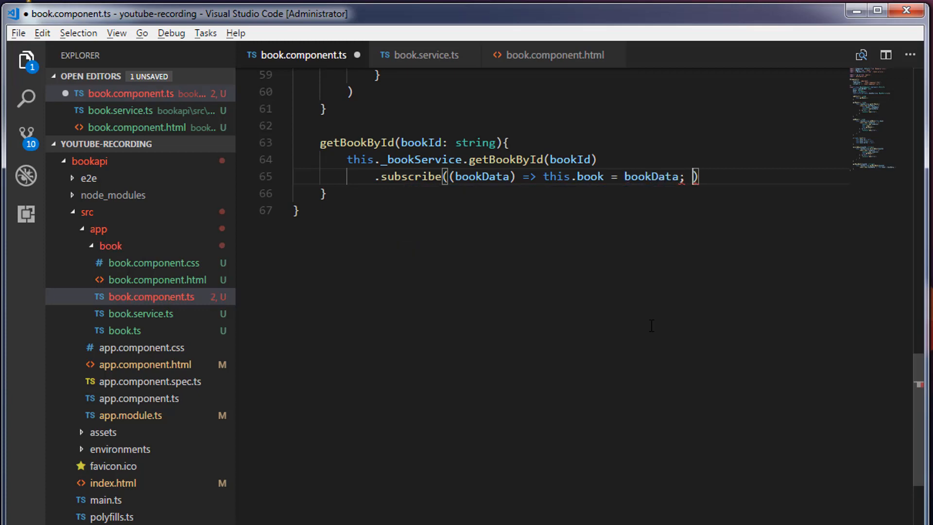
type("this")
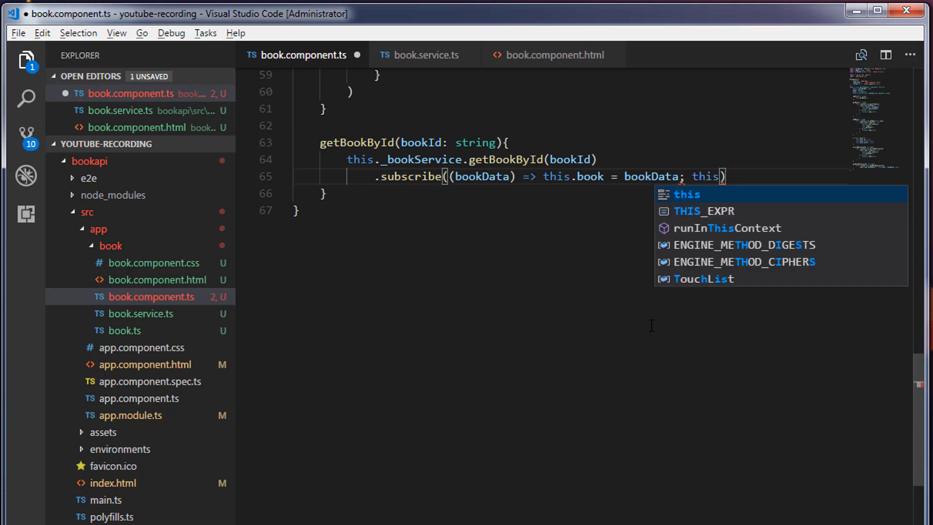
type(".getBooks(")
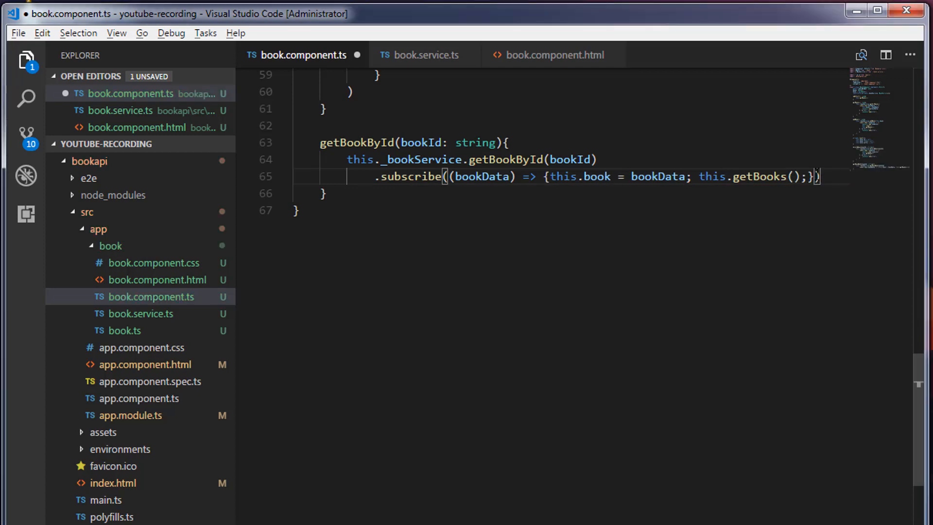
Add an (error) => { console.log(error); } handler and save the component
type(",")
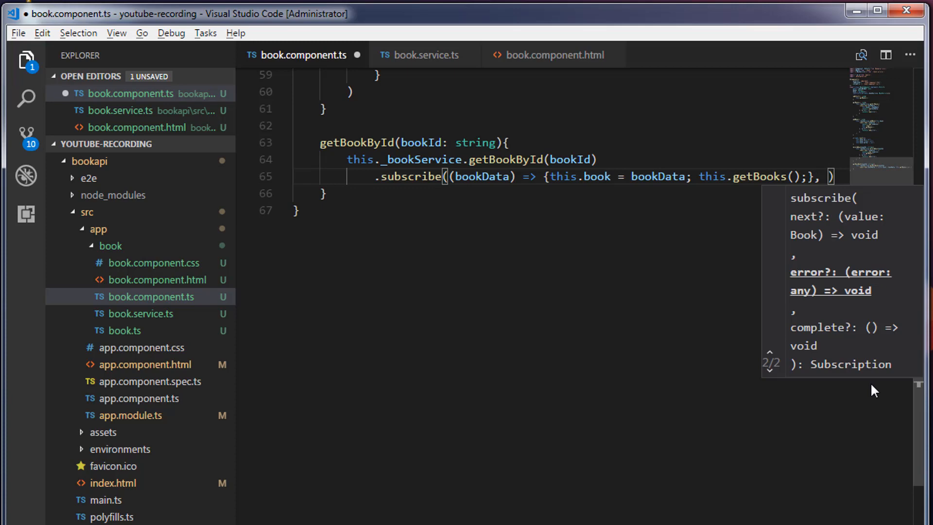
type("(ero")
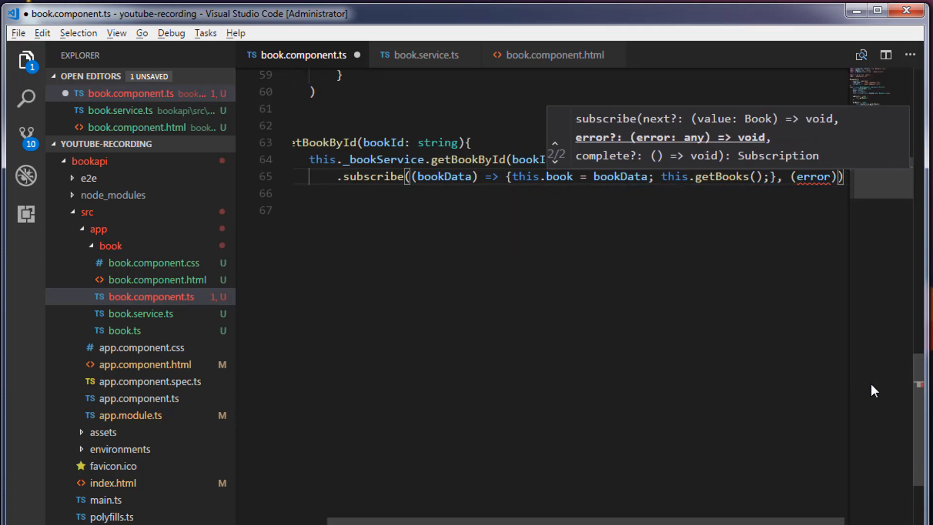
type("=> {")
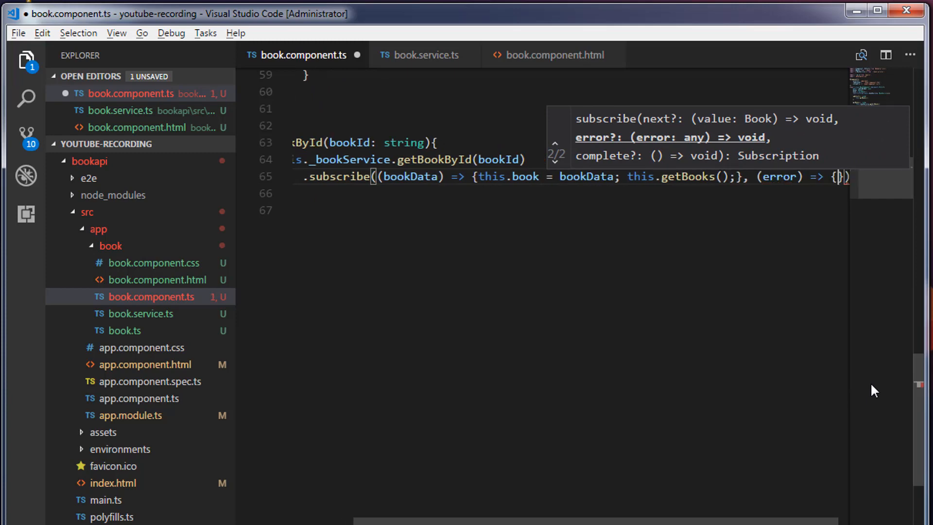
key("Enter")
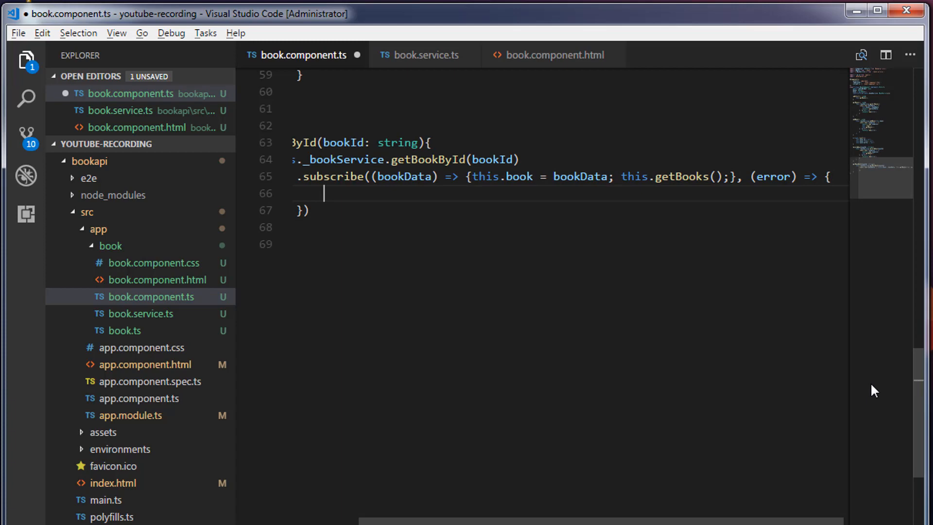
type("console.log")
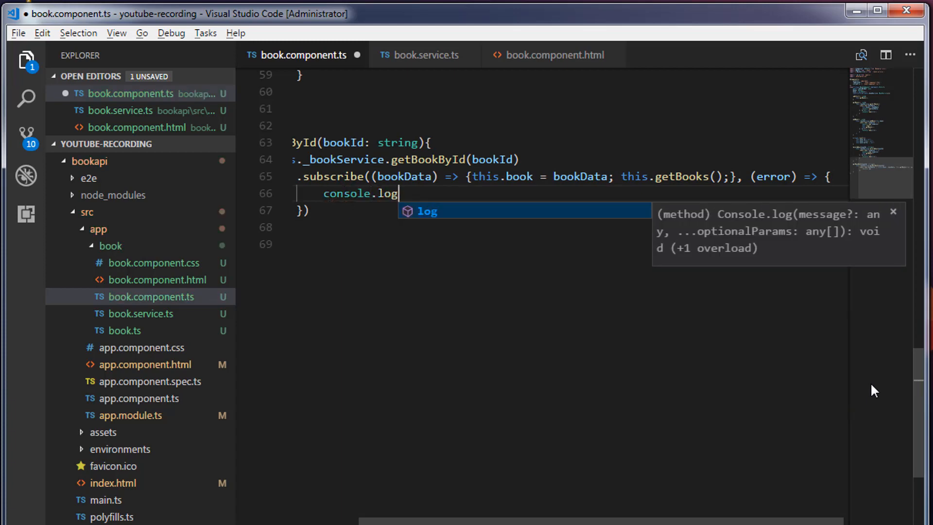
type("(error);")
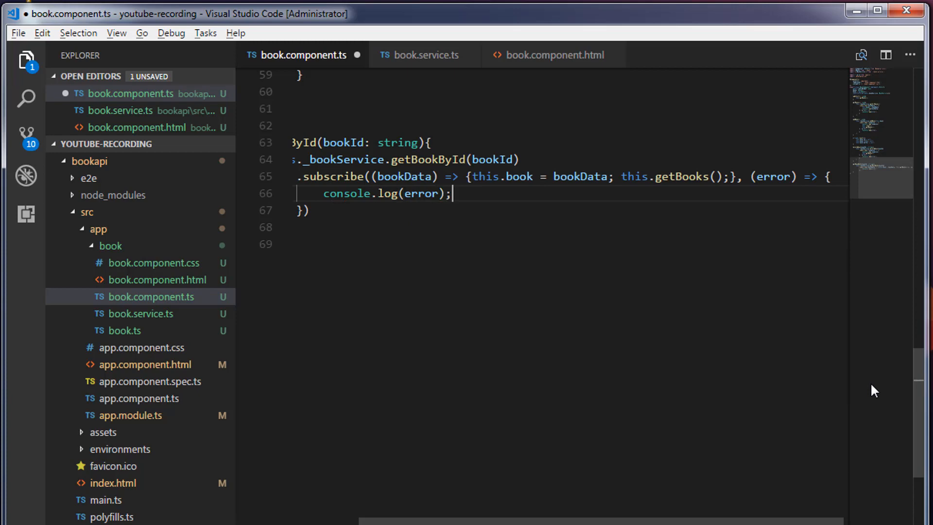
key("ctrl+s")
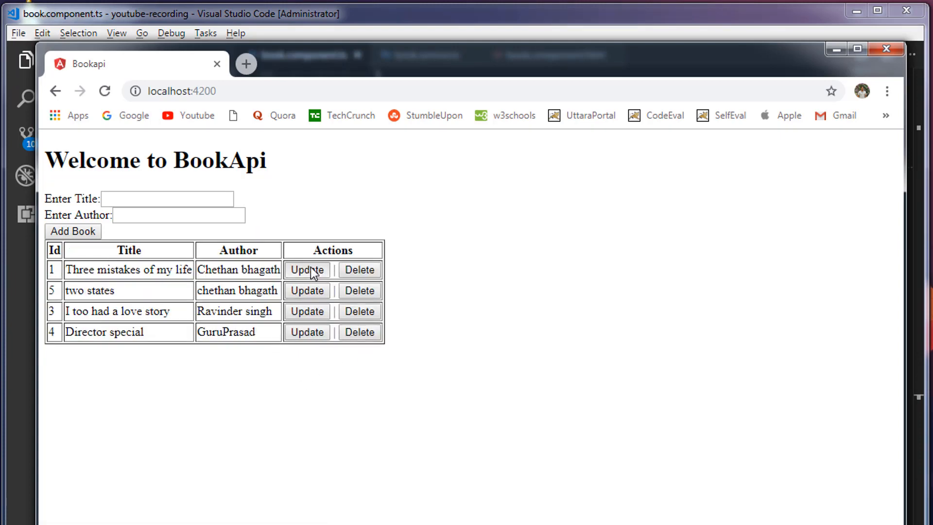
mouse_move(132, 211)
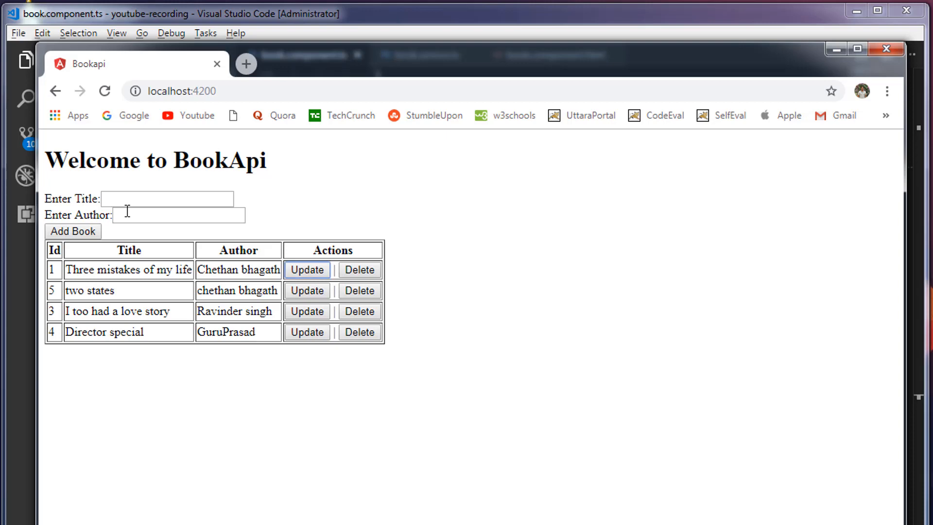
Open the DevTools console with F12 to inspect the logged book array, then close it
key("F12")
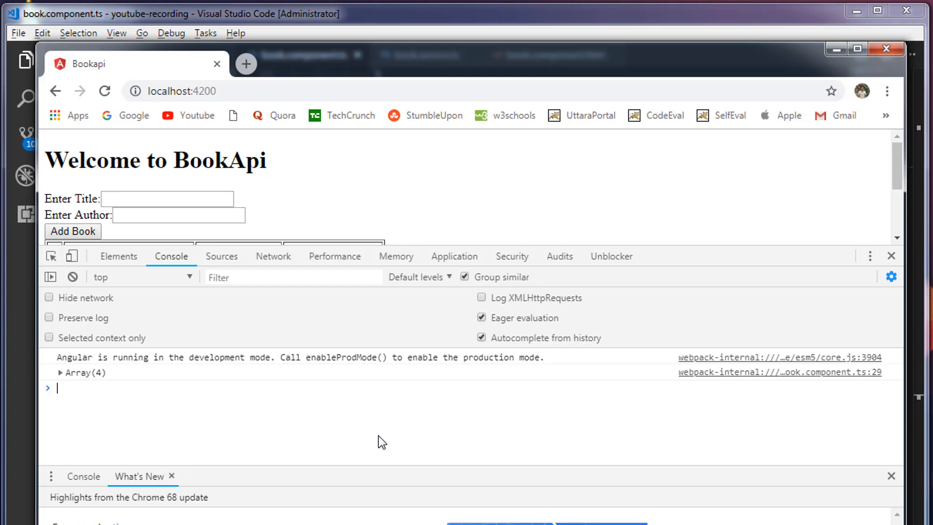
left_click(891, 256)
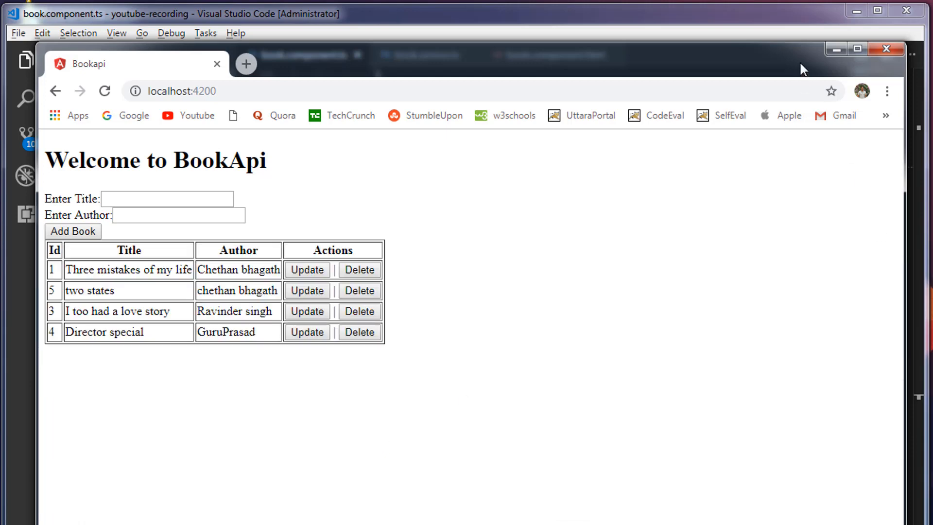
Recheck the Update button's (onclick) getBookById(book.id) binding in book.component.html
left_click(553, 55)
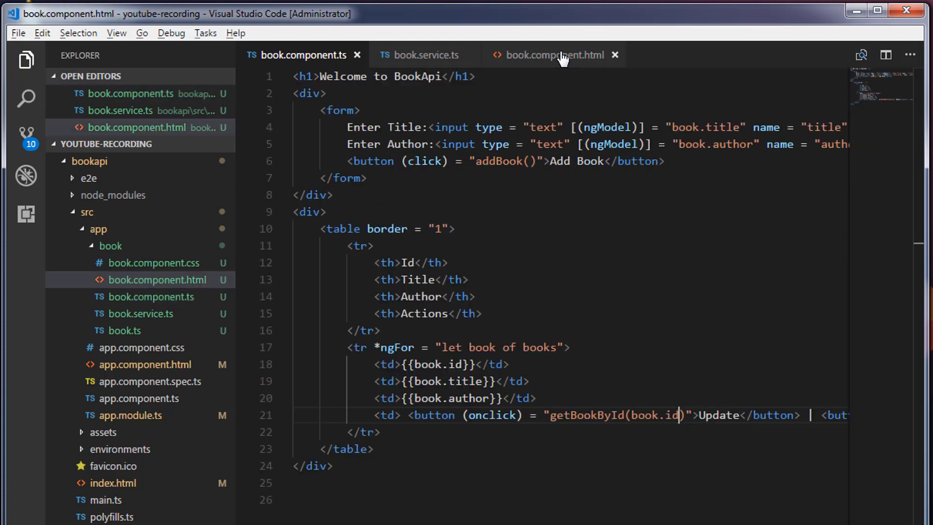
scroll("down", 3)
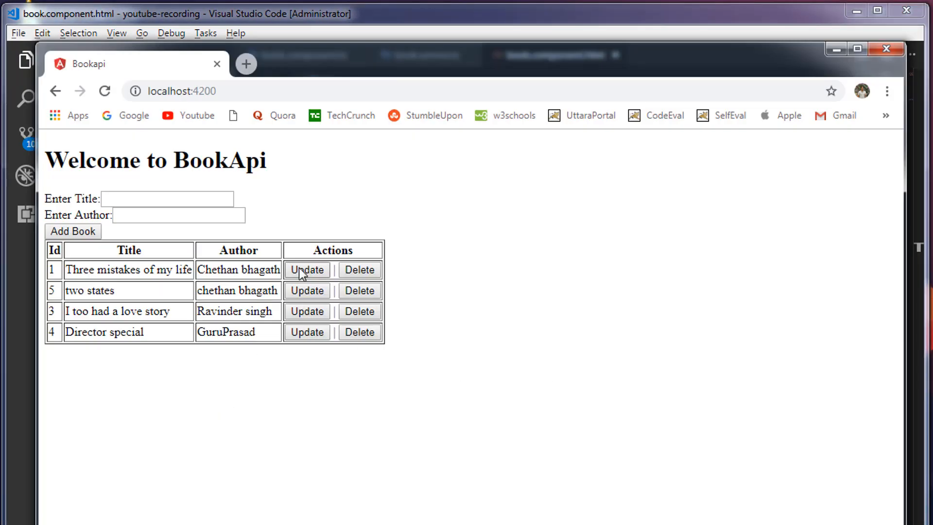
Click Update on rows 1, 5, then 1, loading Three mistakes of my life and Two states
left_click(308, 270)
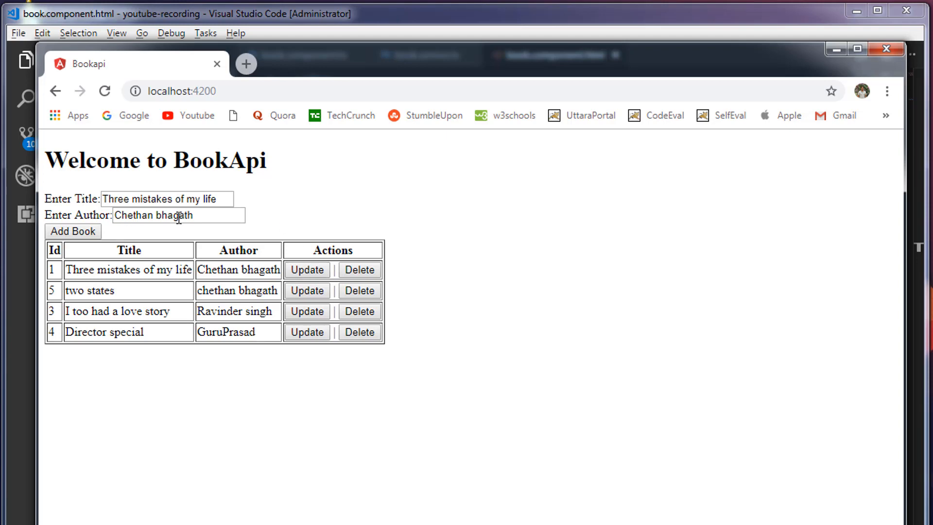
mouse_move(129, 368)
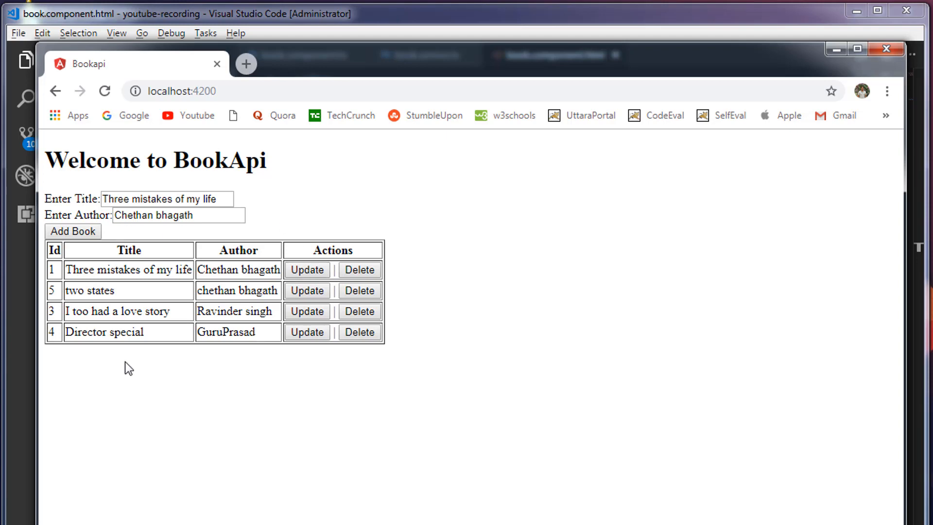
mouse_move(63, 297)
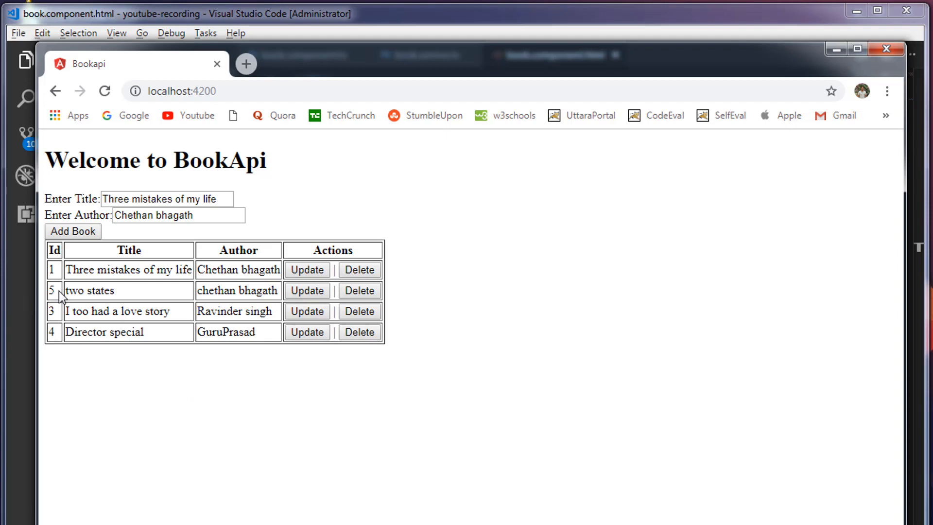
left_click(307, 291)
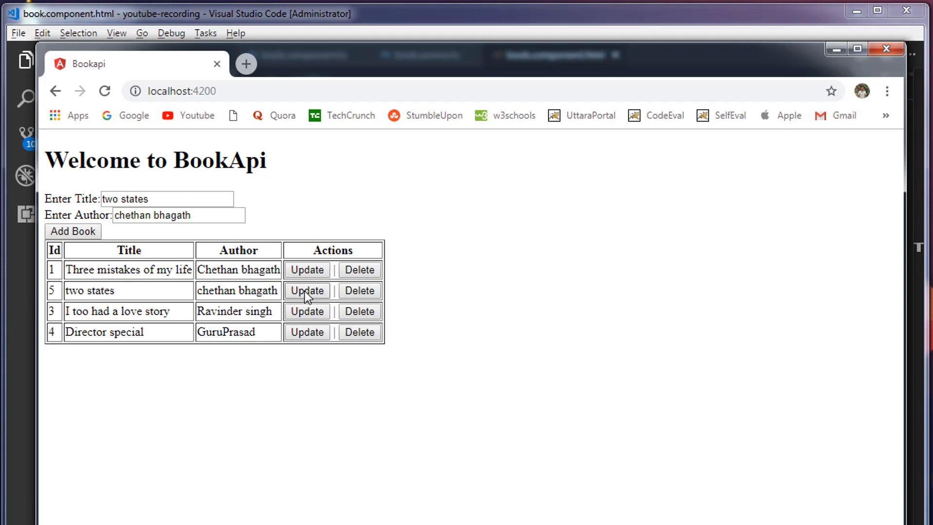
mouse_move(142, 199)
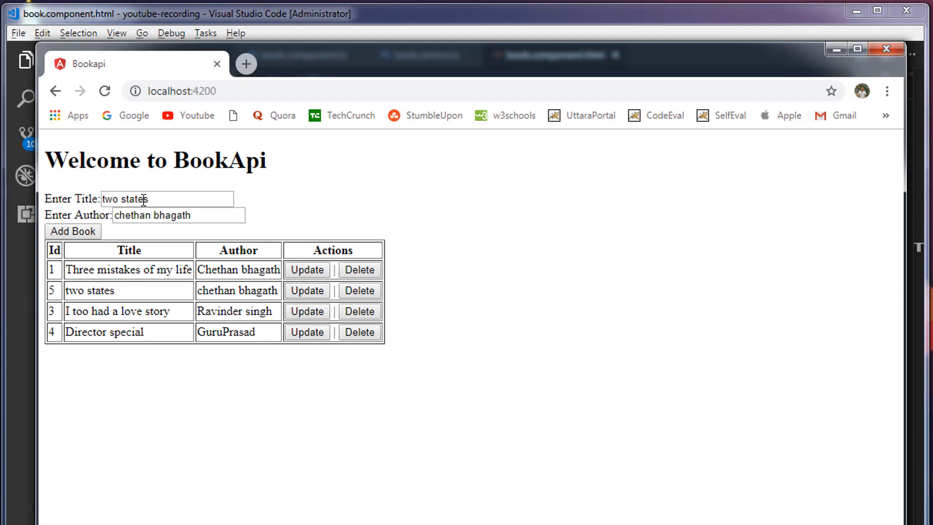
left_click(307, 270)
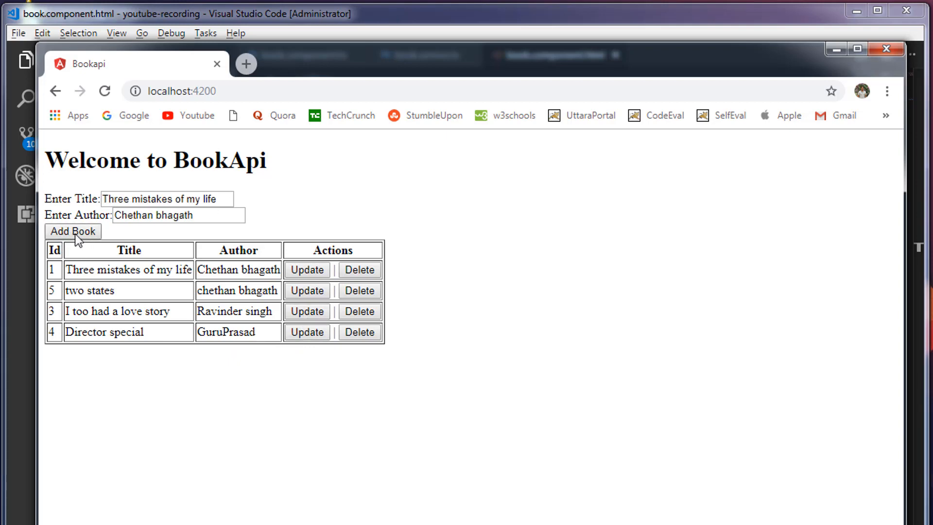
mouse_move(283, 361)
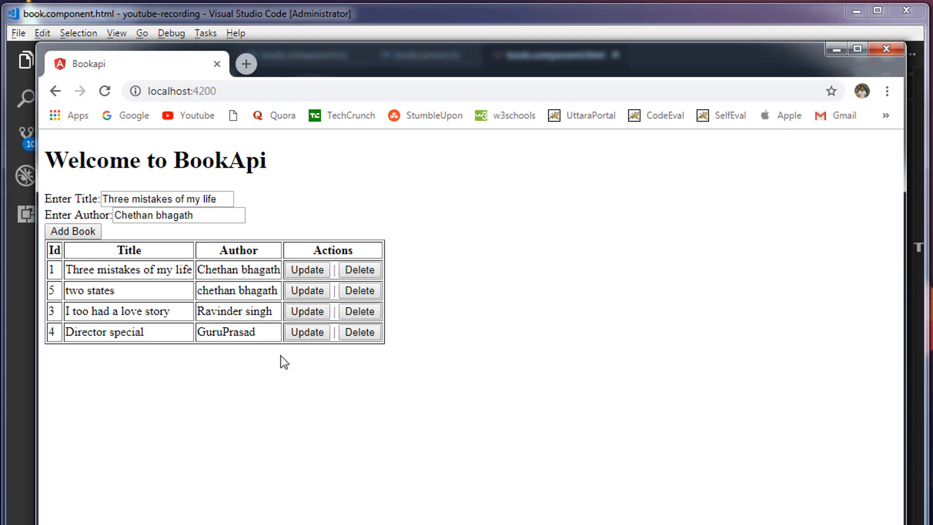
mouse_move(509, 381)
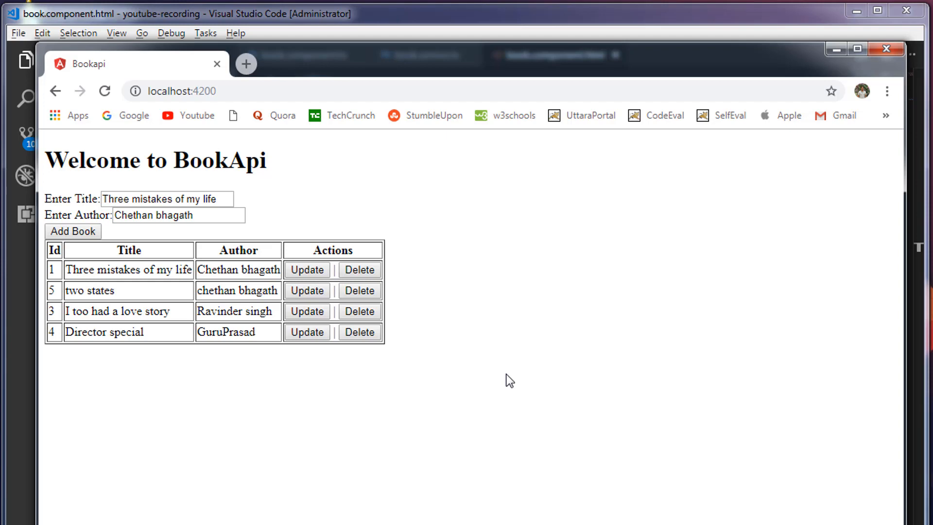